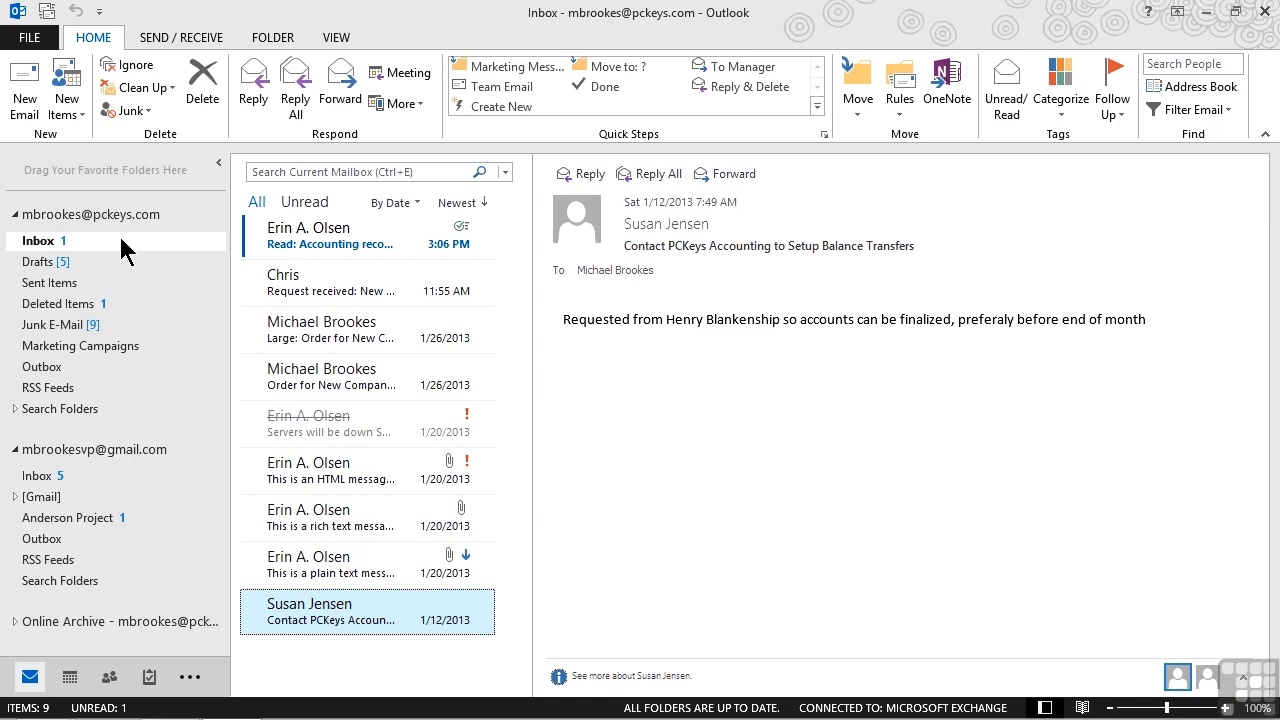
click(330, 235)
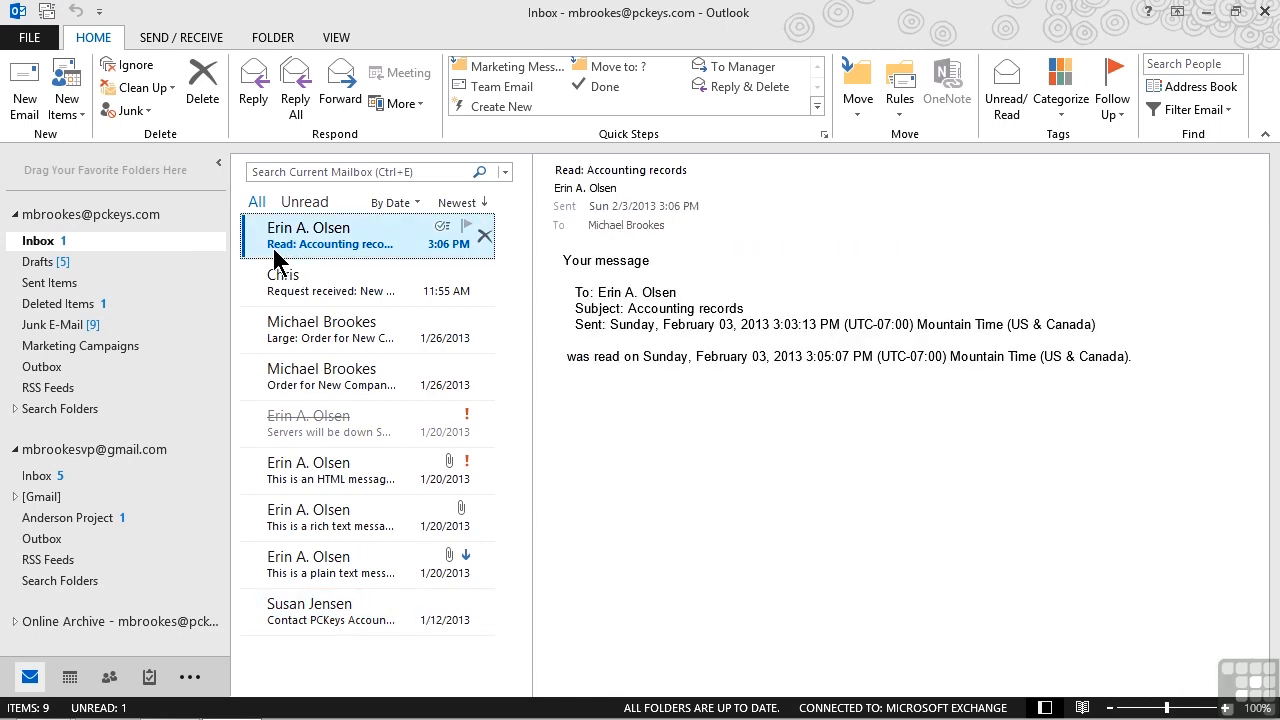
mouse_move(292, 262)
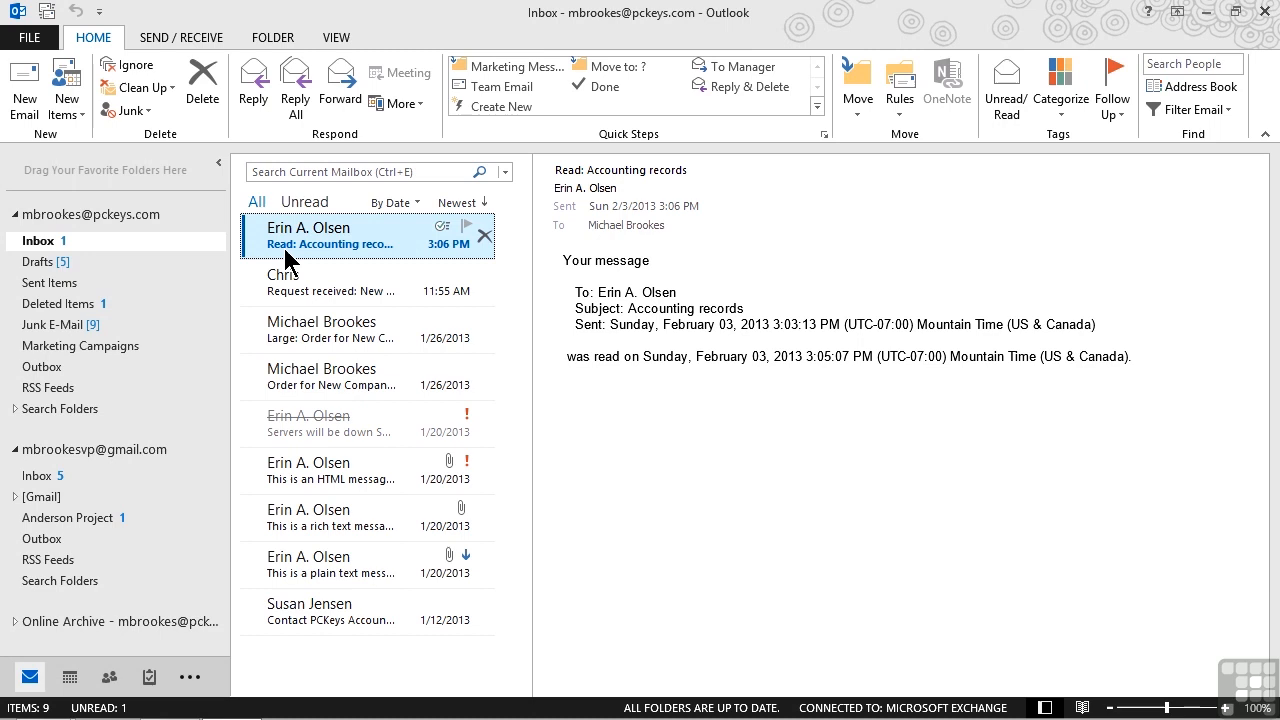
mouse_move(328, 258)
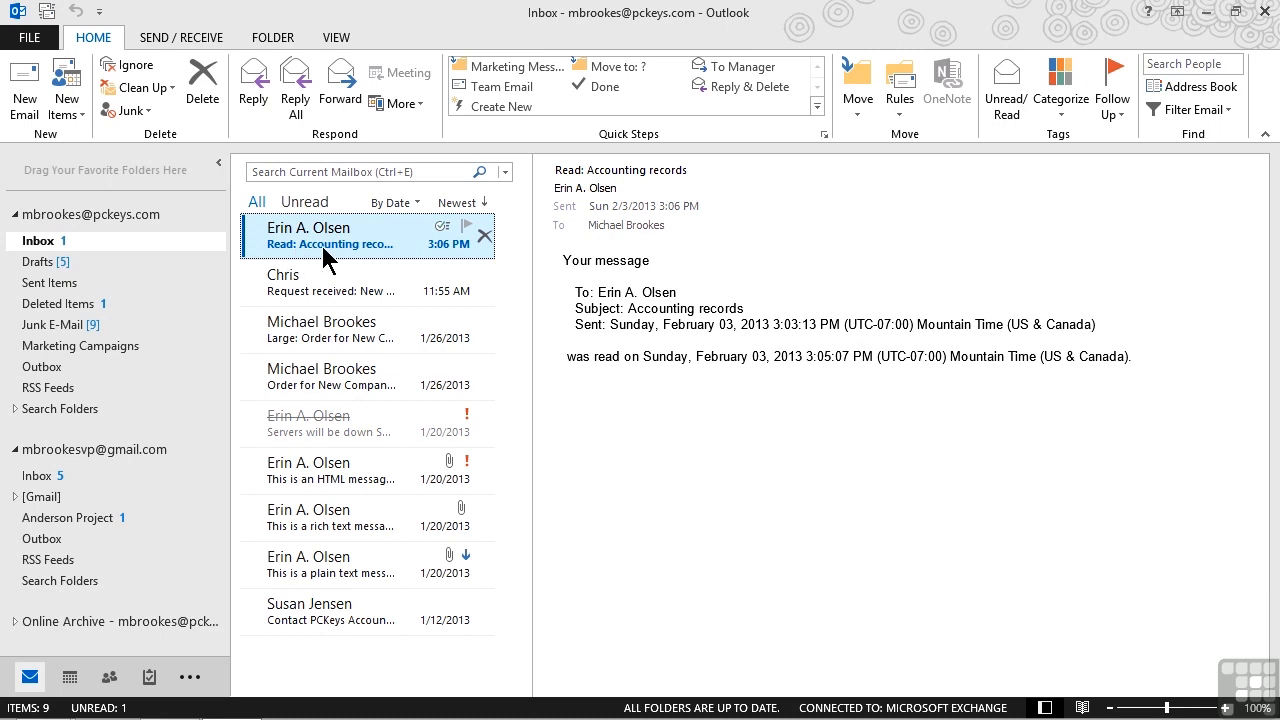
mouse_move(335, 263)
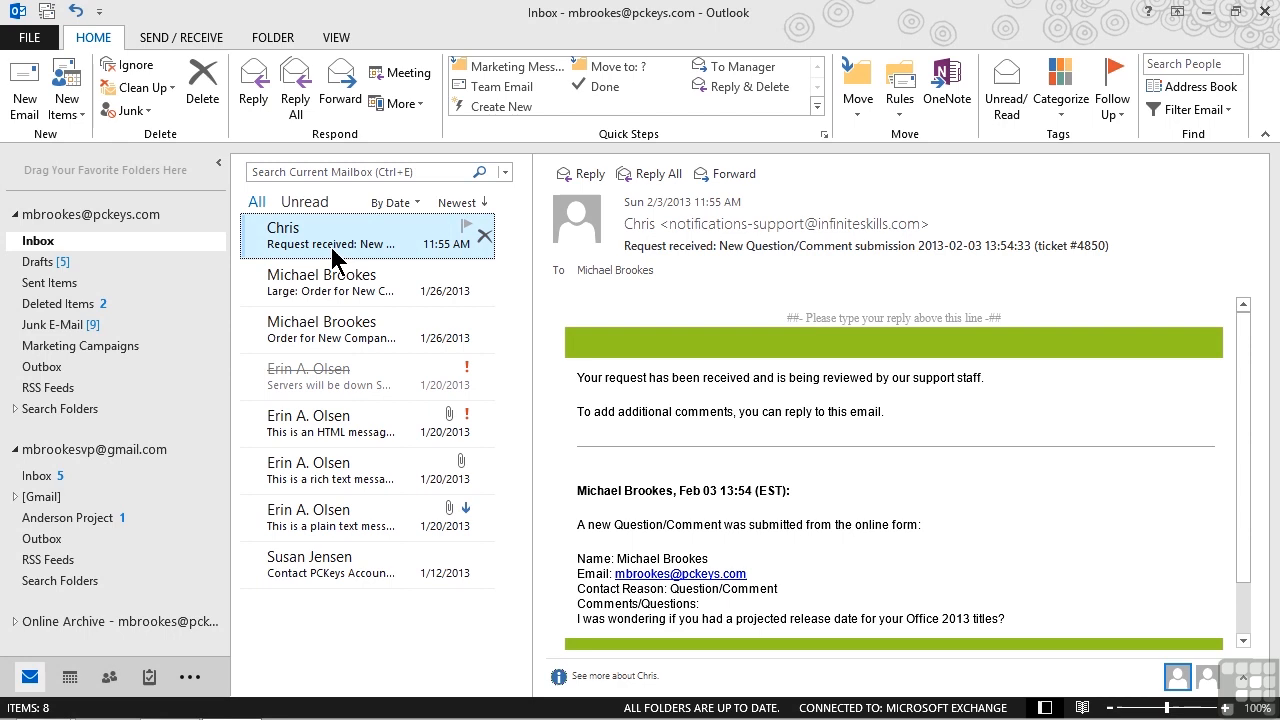
mouse_move(75, 282)
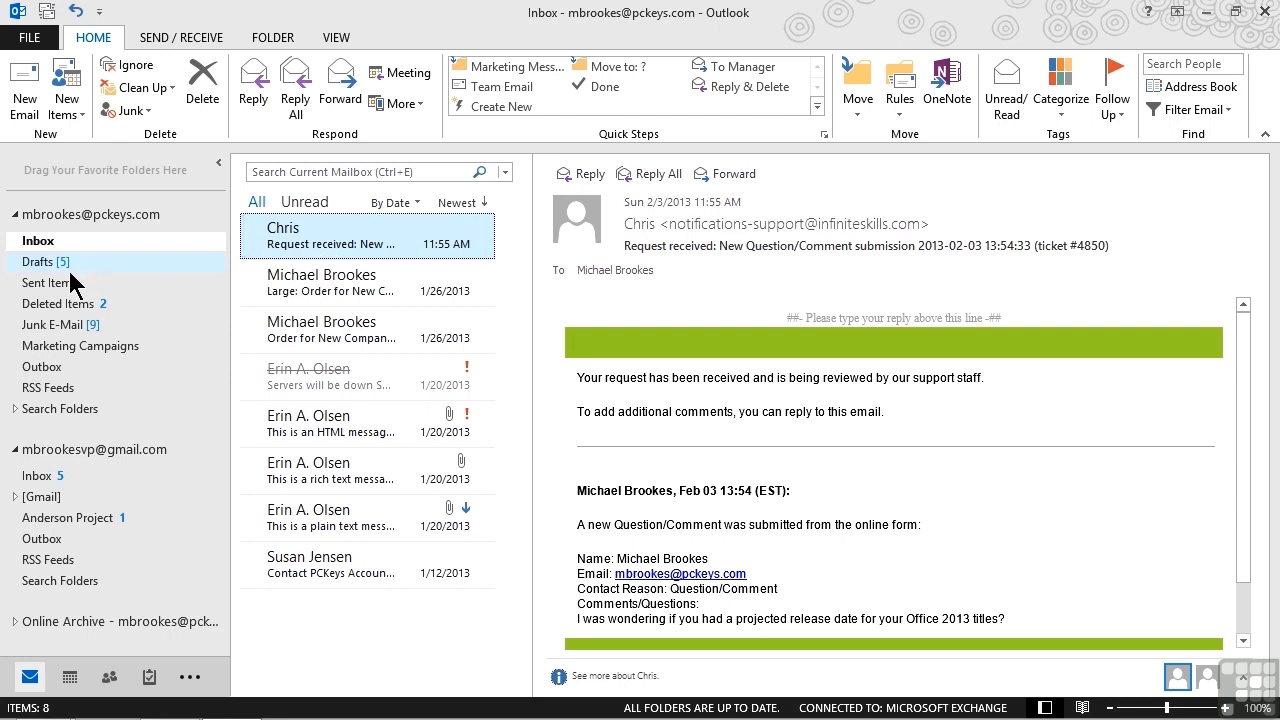
Open the 'Order for New Company Shirts' voting message from Sent Items in its own window
click(51, 283)
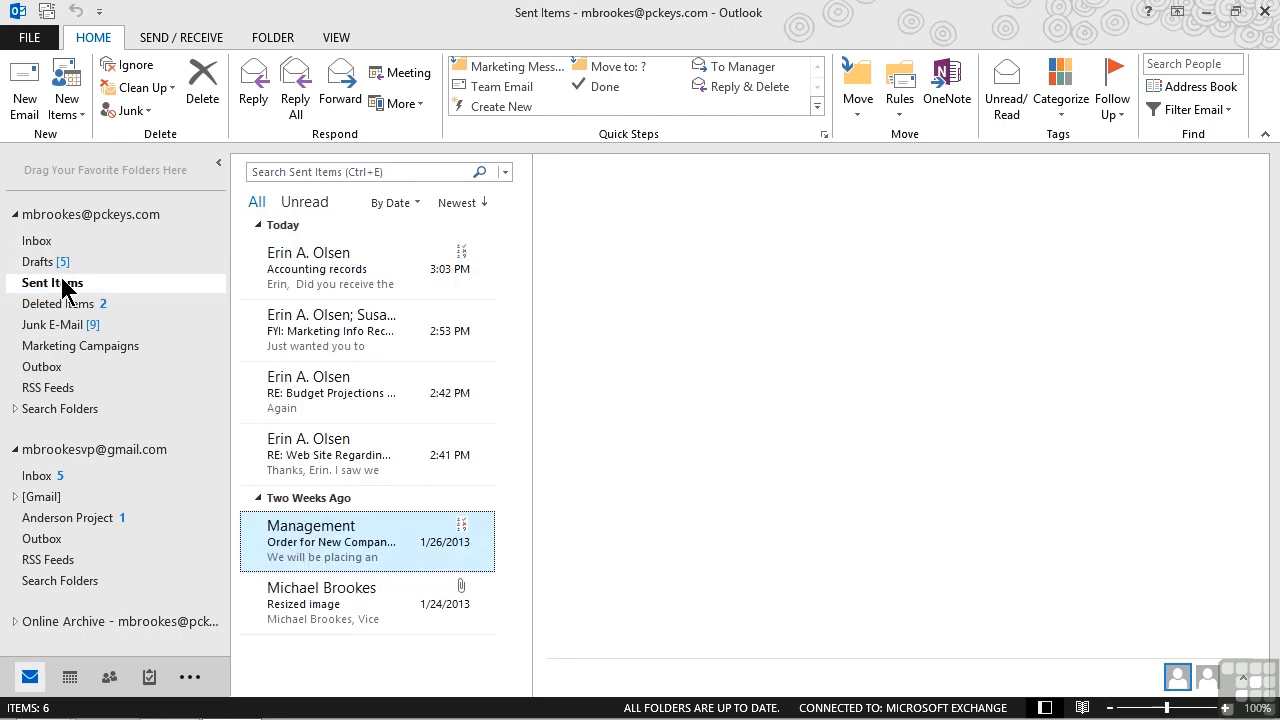
click(330, 540)
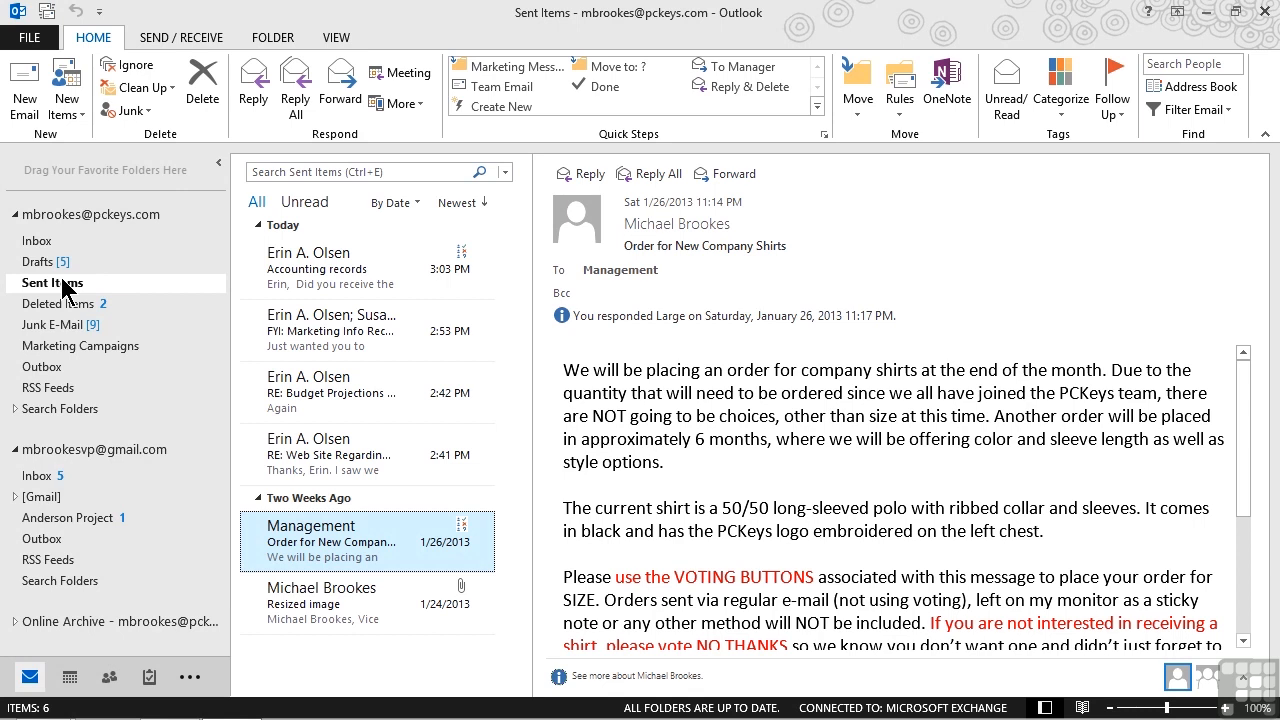
mouse_move(378, 532)
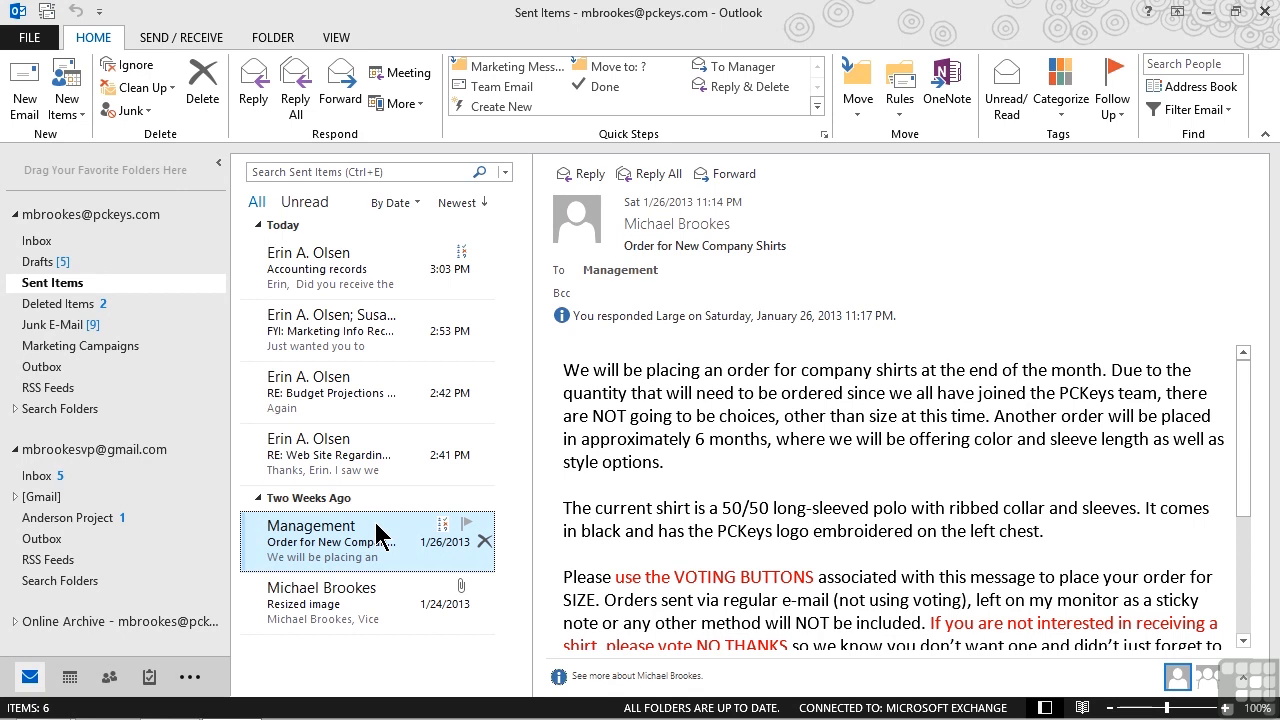
mouse_move(425, 535)
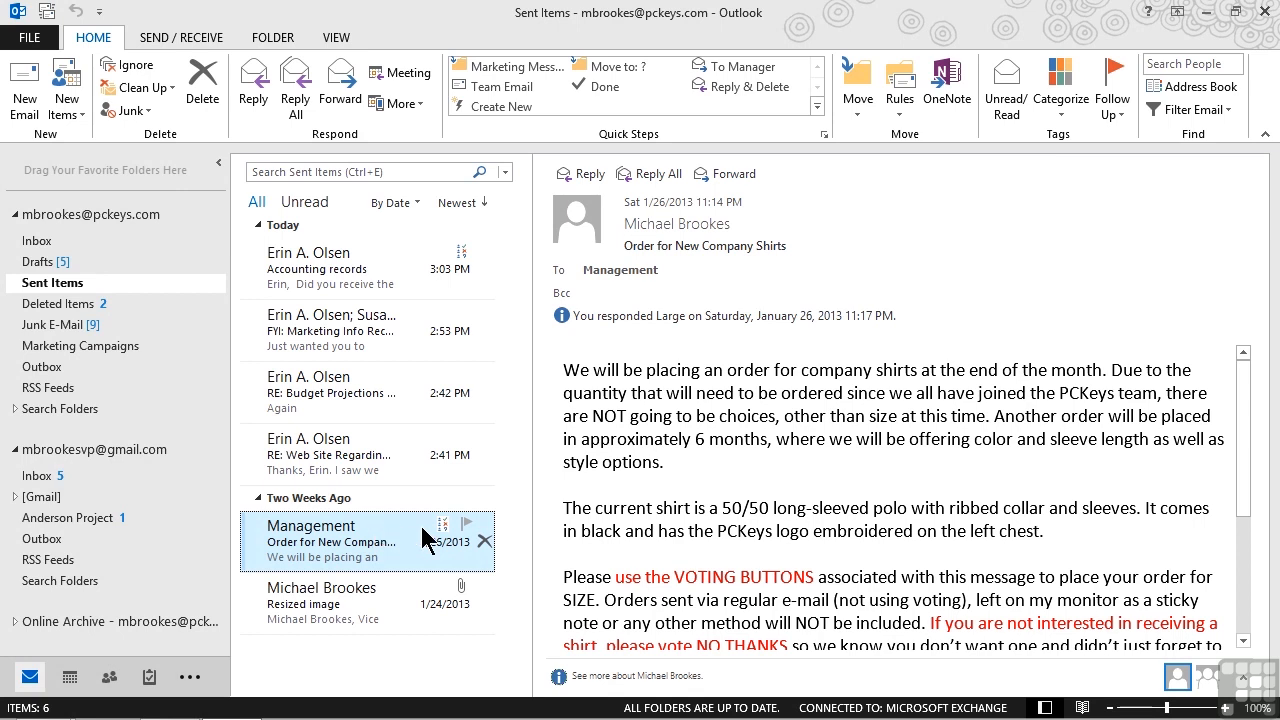
mouse_move(446, 543)
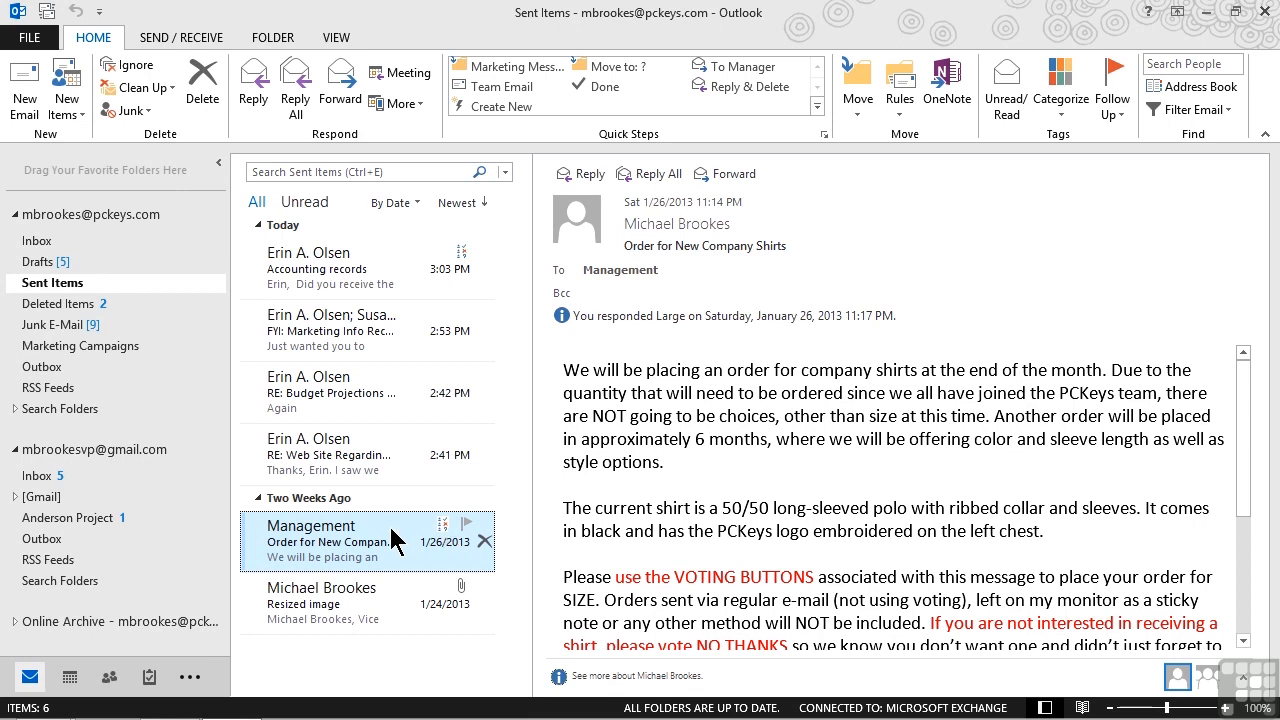
double_click(310, 540)
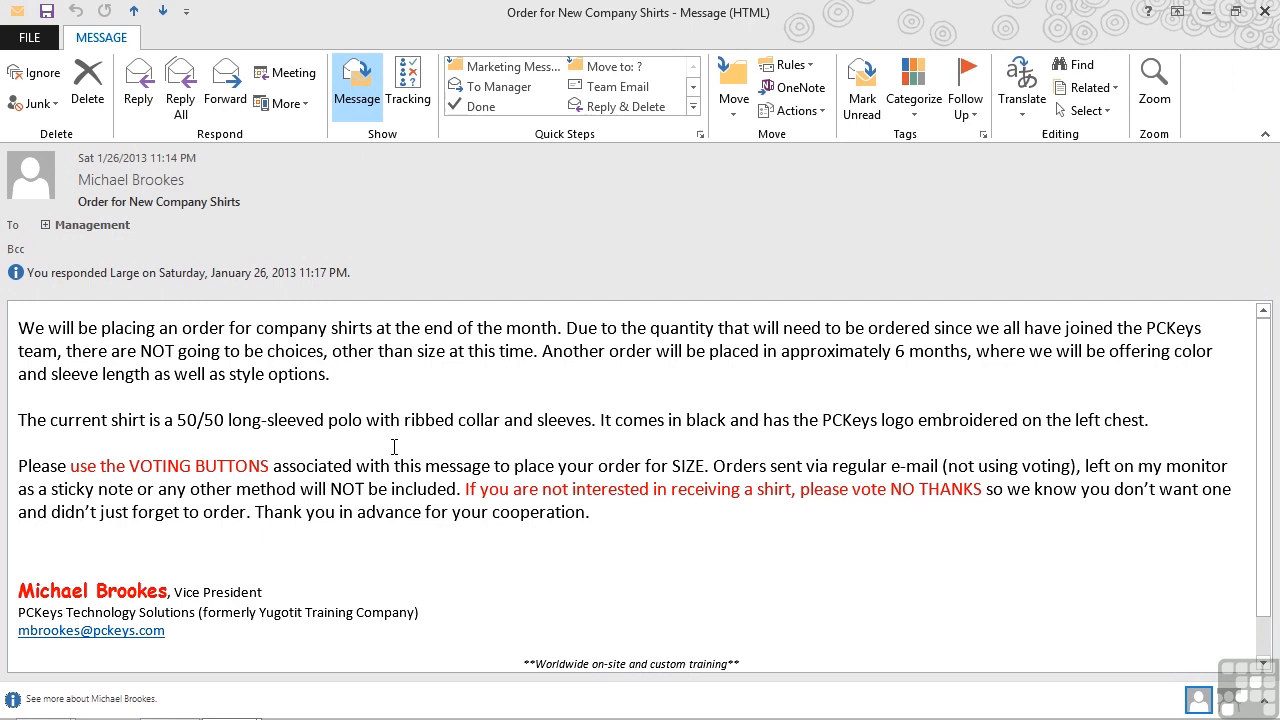
mouse_move(419, 159)
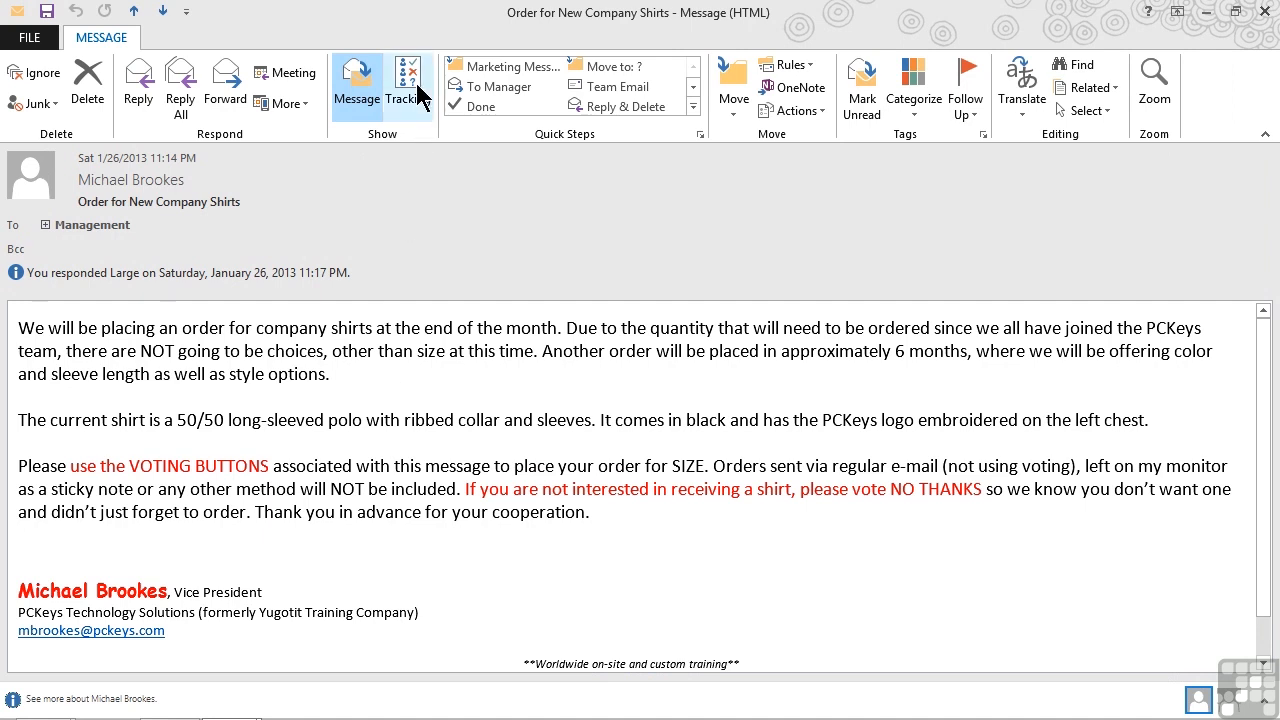
click(407, 85)
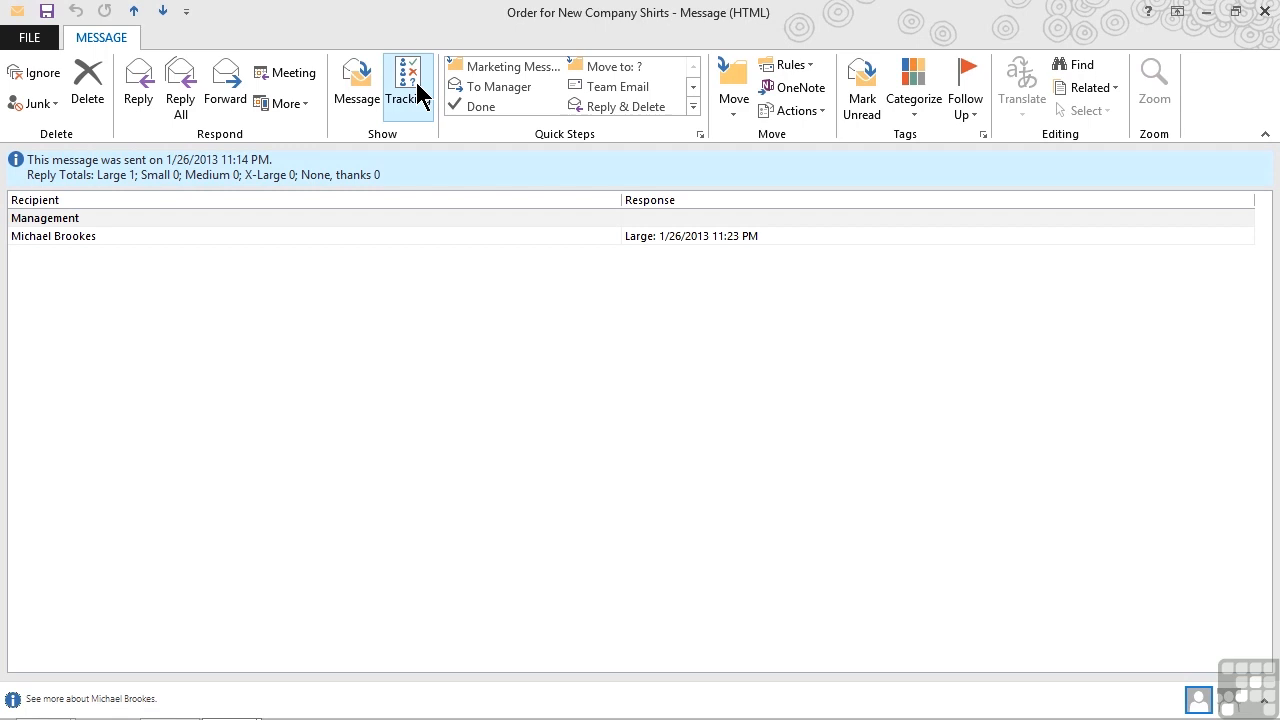
mouse_move(410, 105)
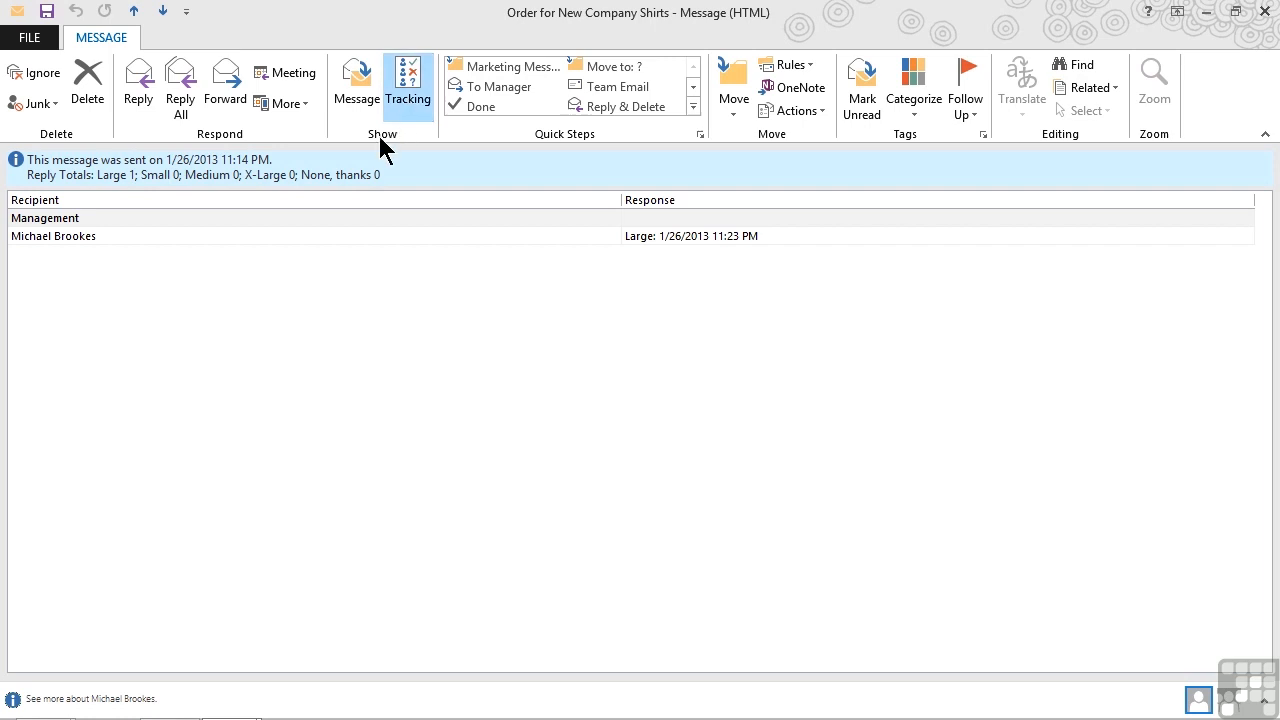
mouse_move(38, 190)
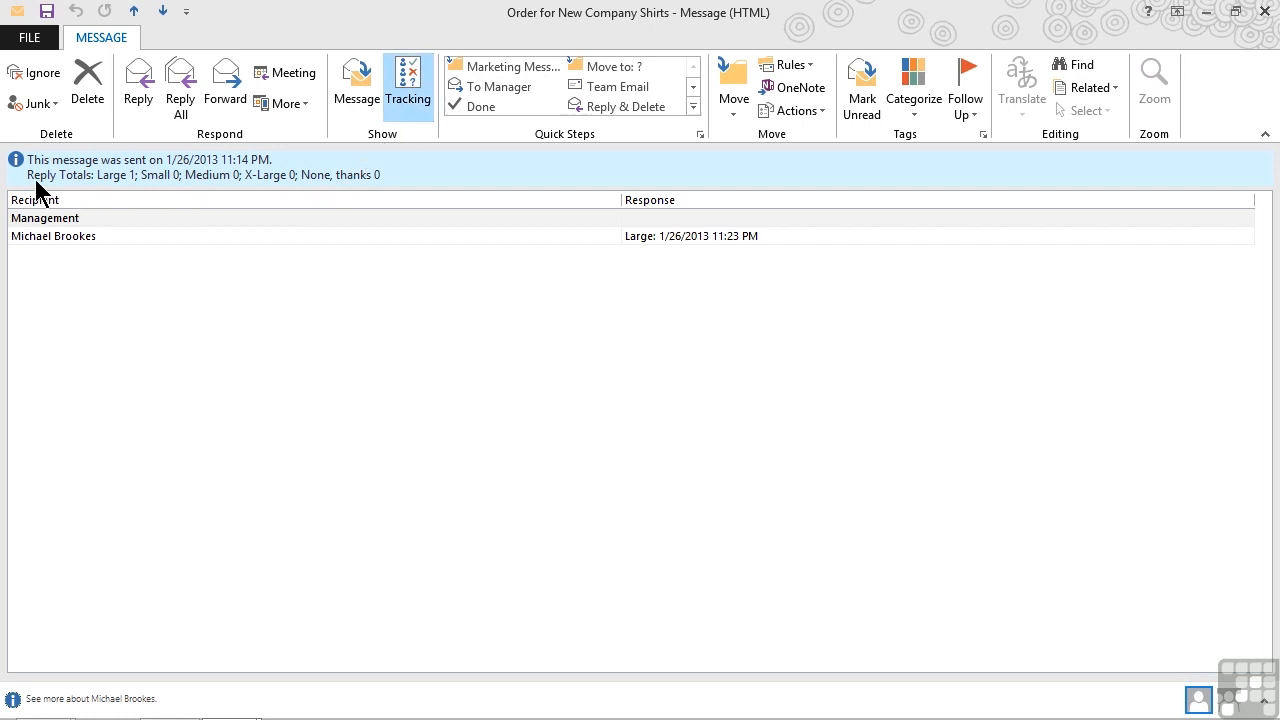
mouse_move(249, 177)
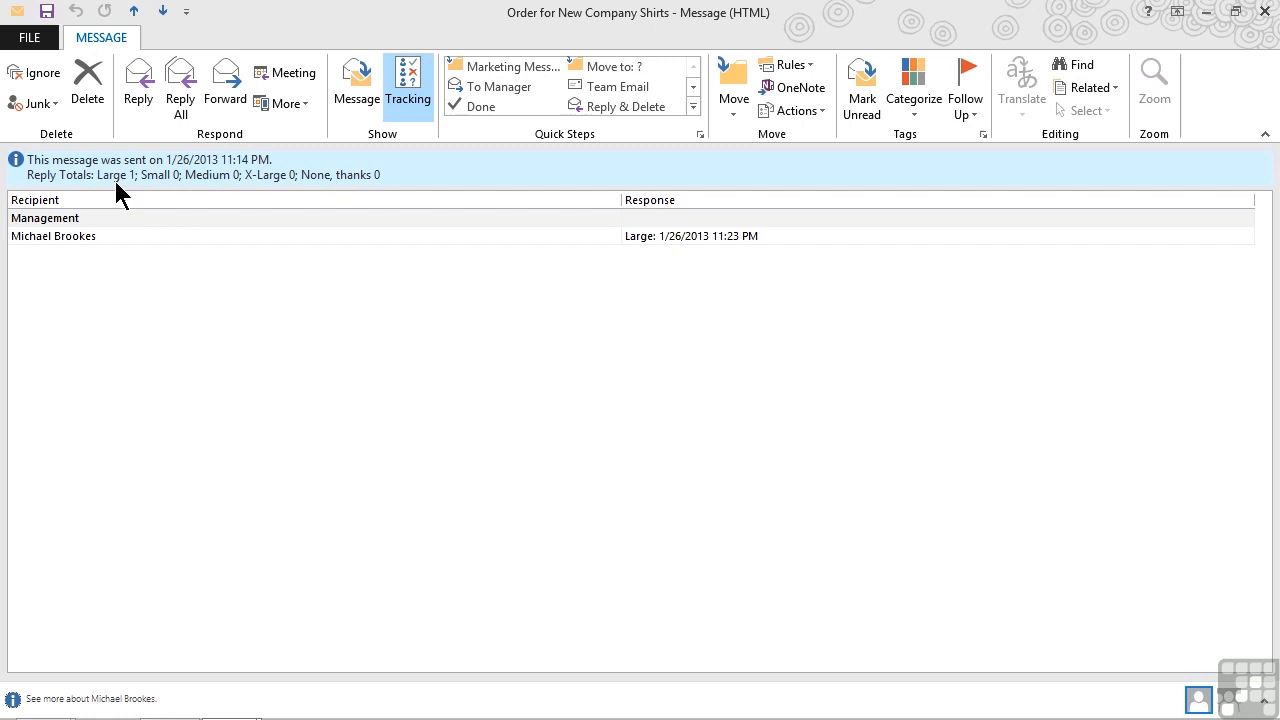
mouse_move(218, 190)
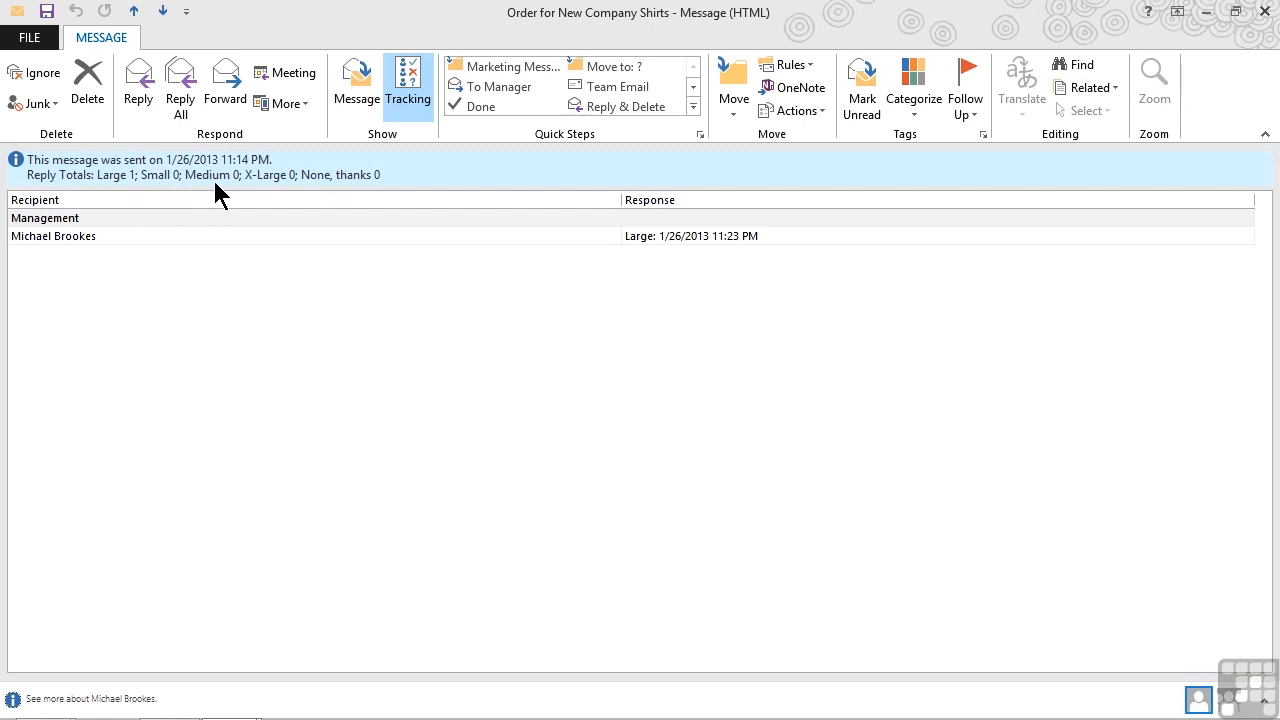
mouse_move(339, 193)
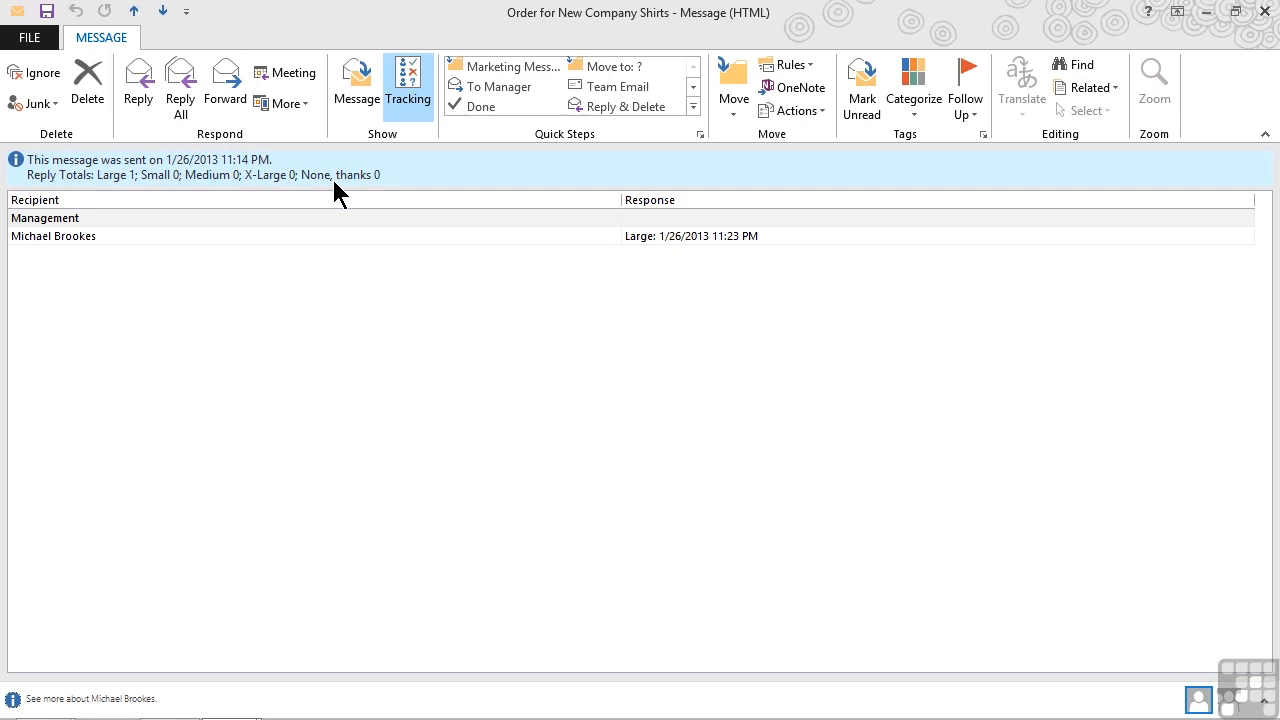
mouse_move(290, 190)
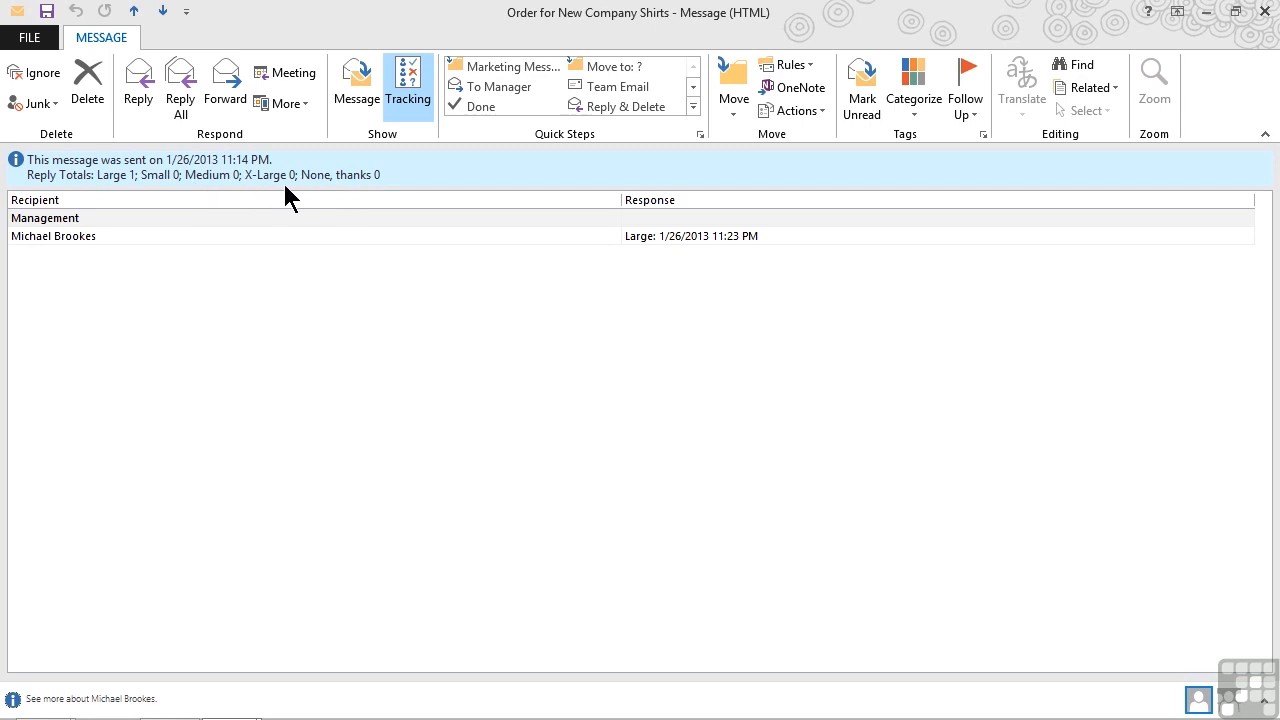
mouse_move(225, 192)
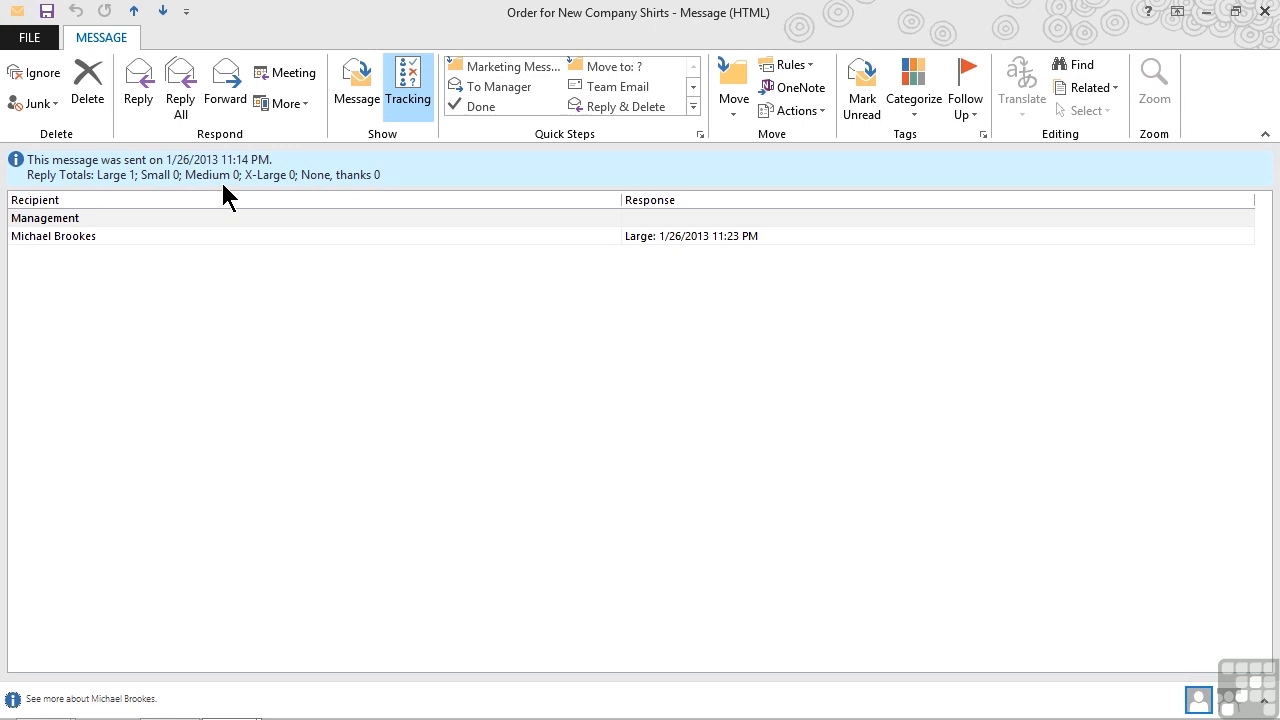
mouse_move(205, 195)
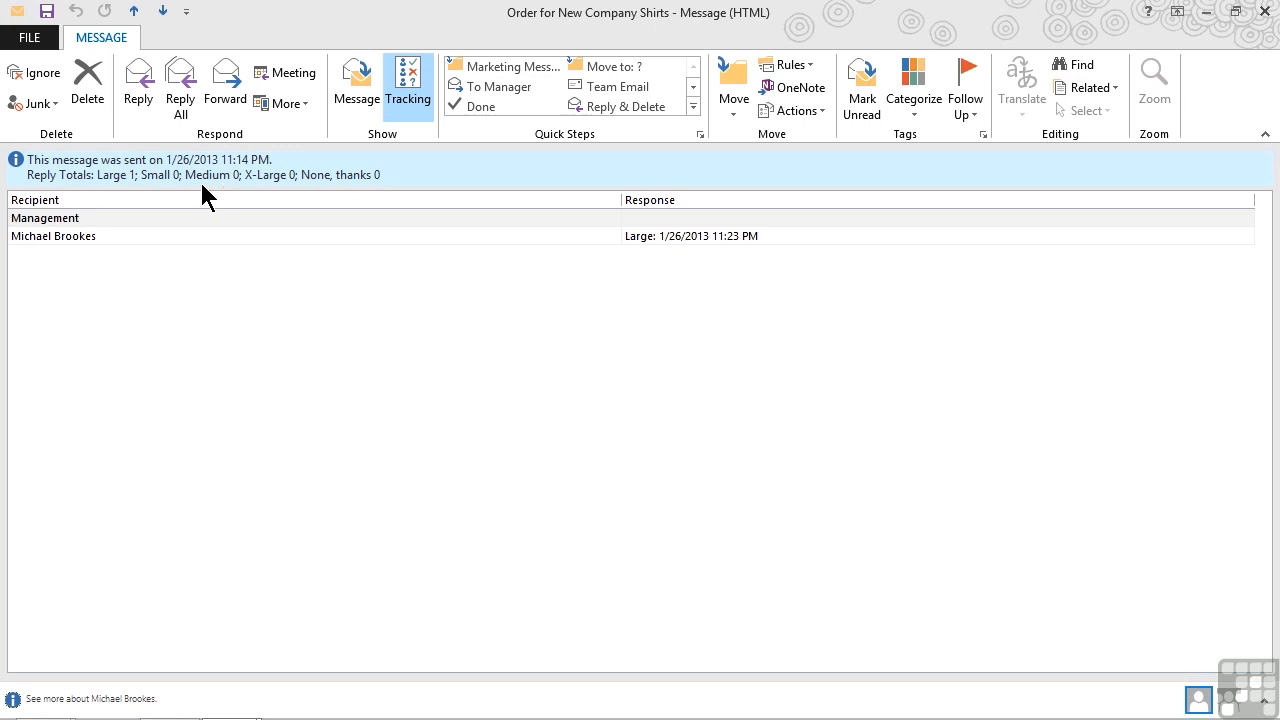
mouse_move(290, 195)
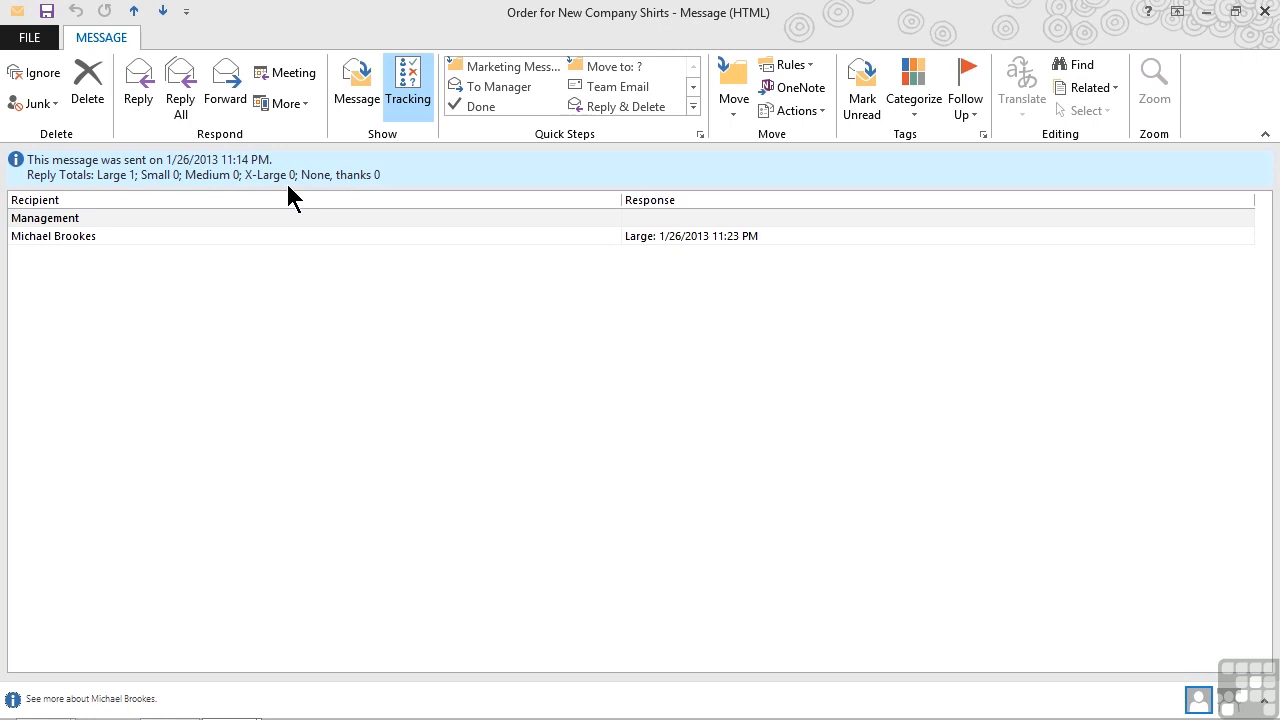
mouse_move(287, 200)
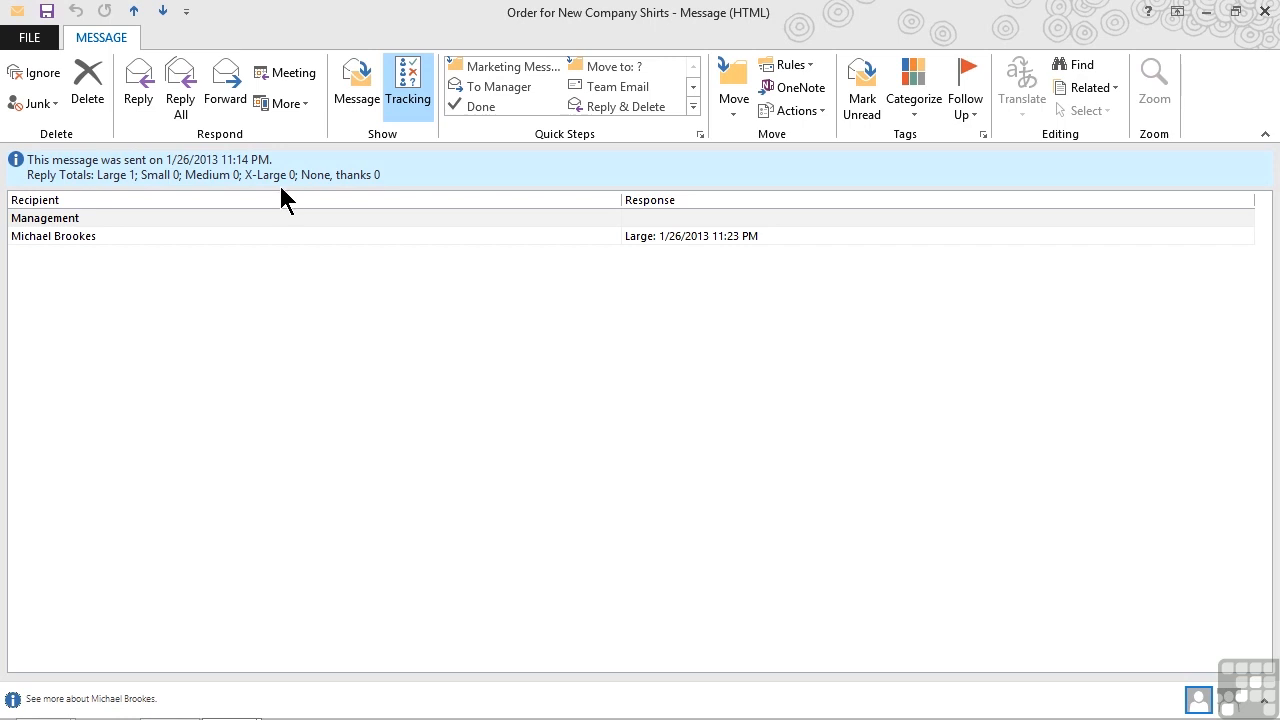
mouse_move(110, 225)
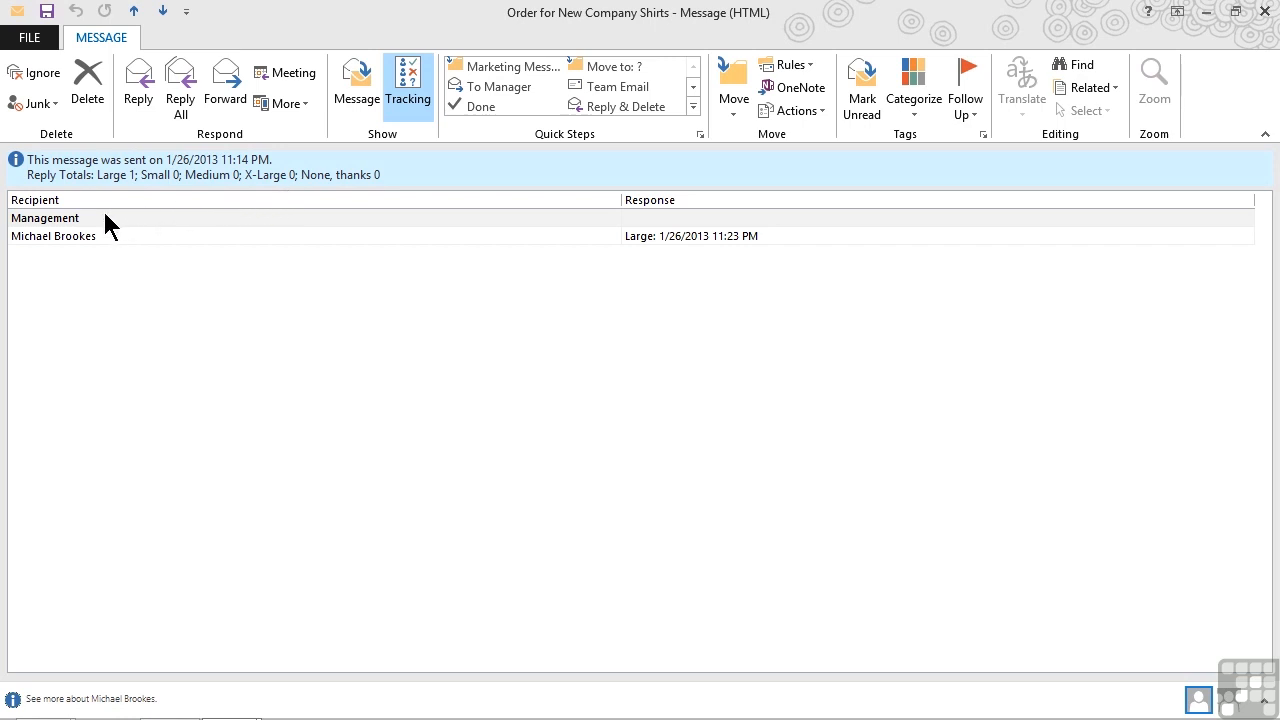
mouse_move(113, 263)
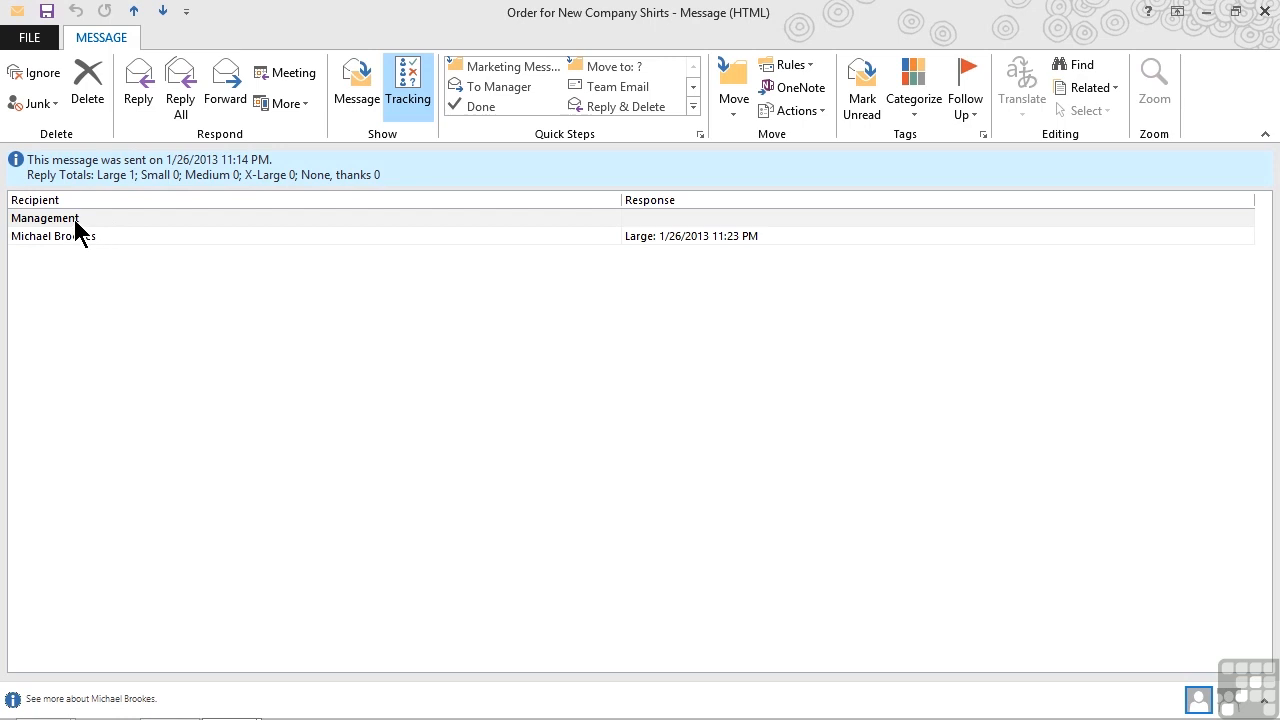
mouse_move(86, 250)
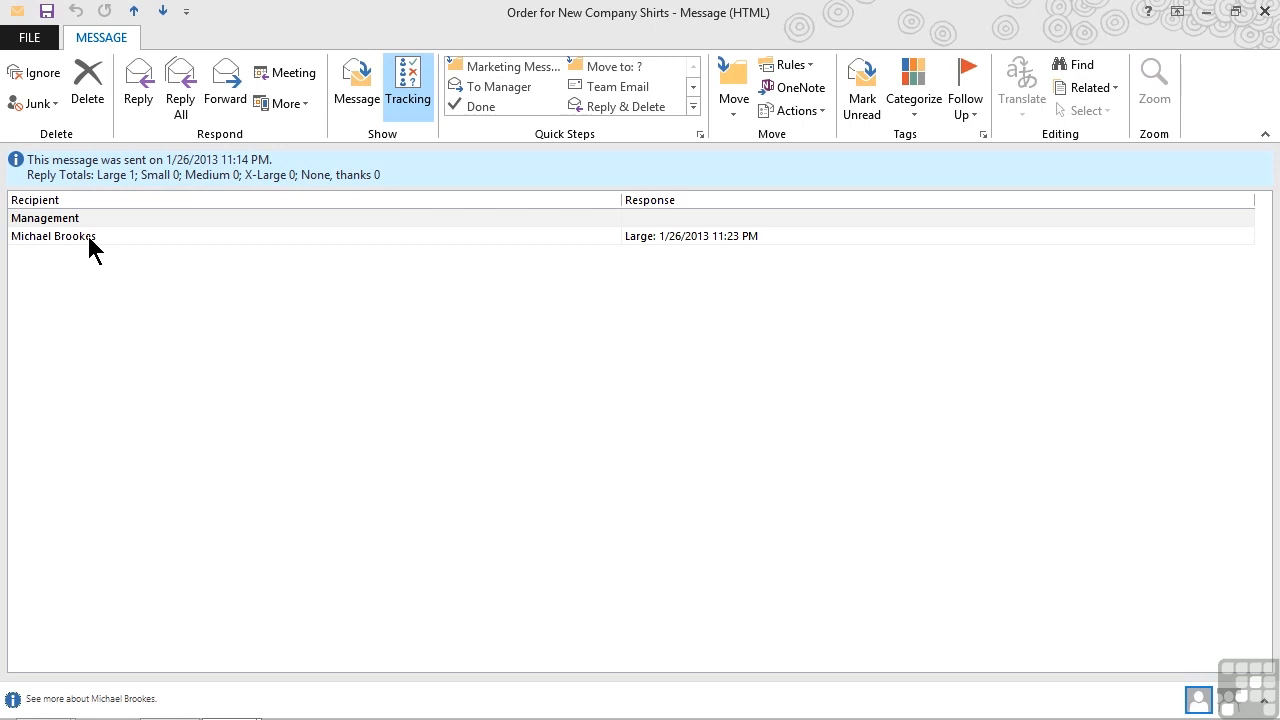
mouse_move(635, 253)
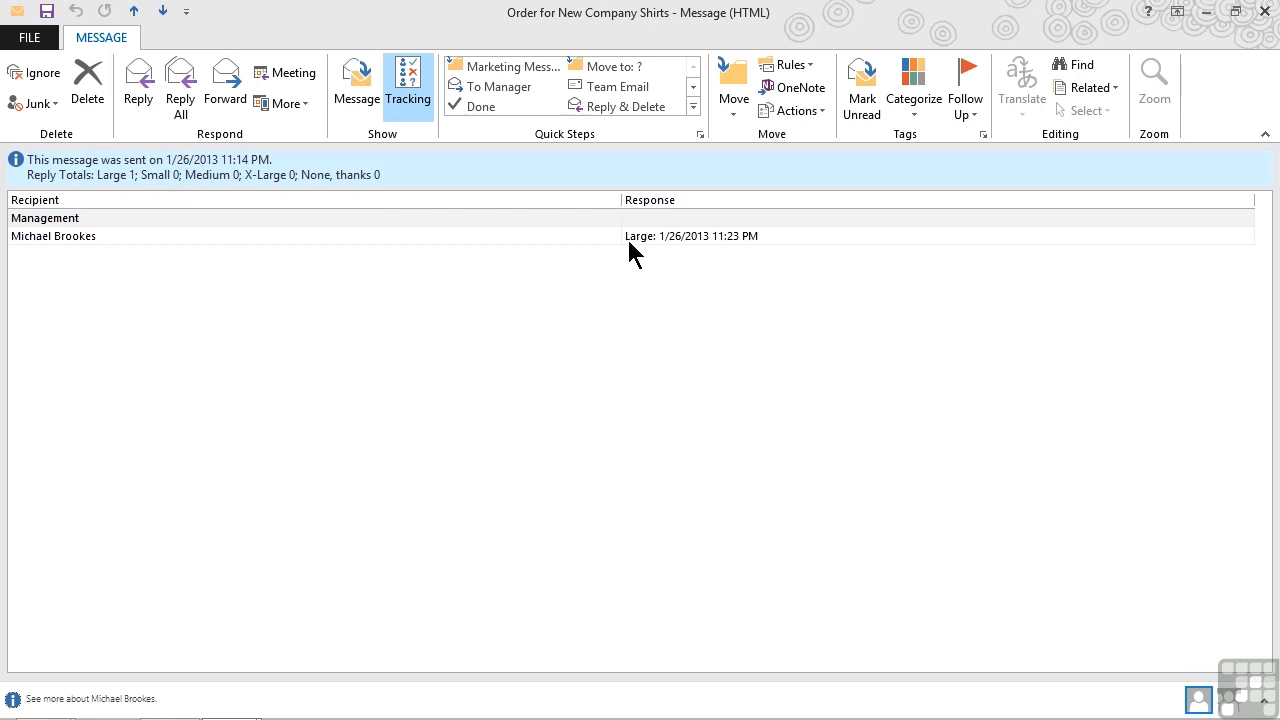
mouse_move(680, 258)
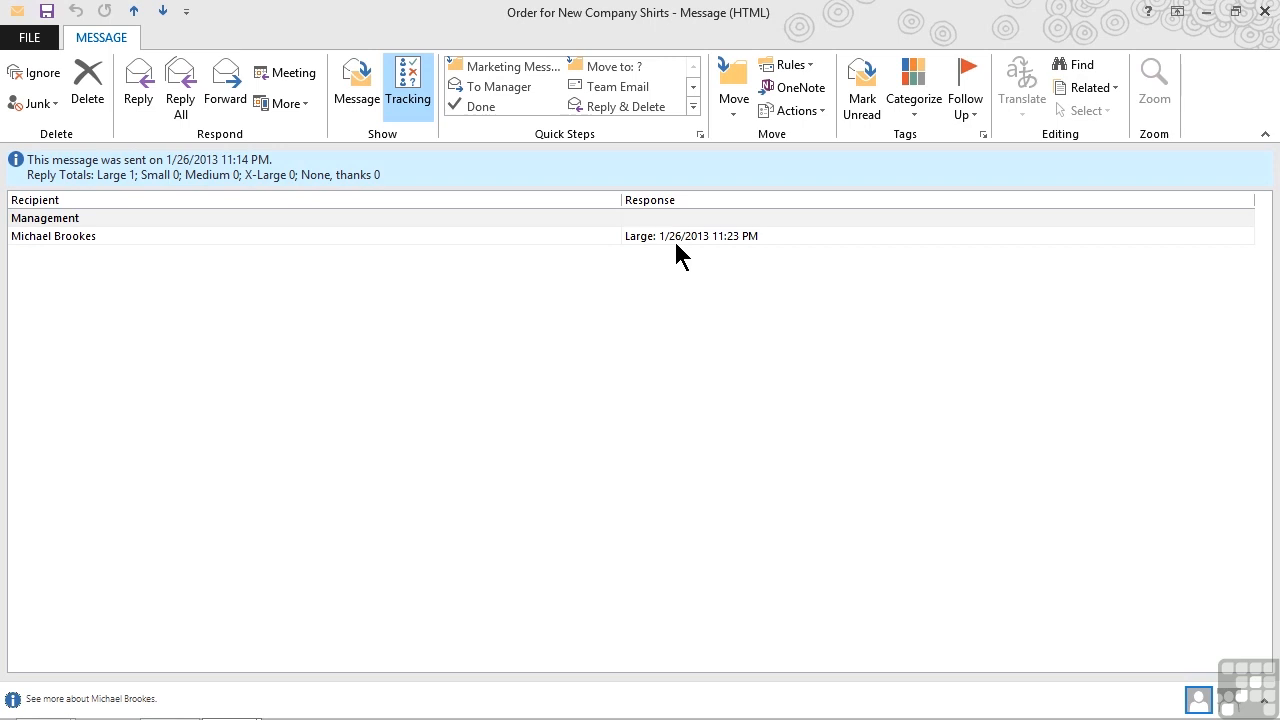
mouse_move(505, 232)
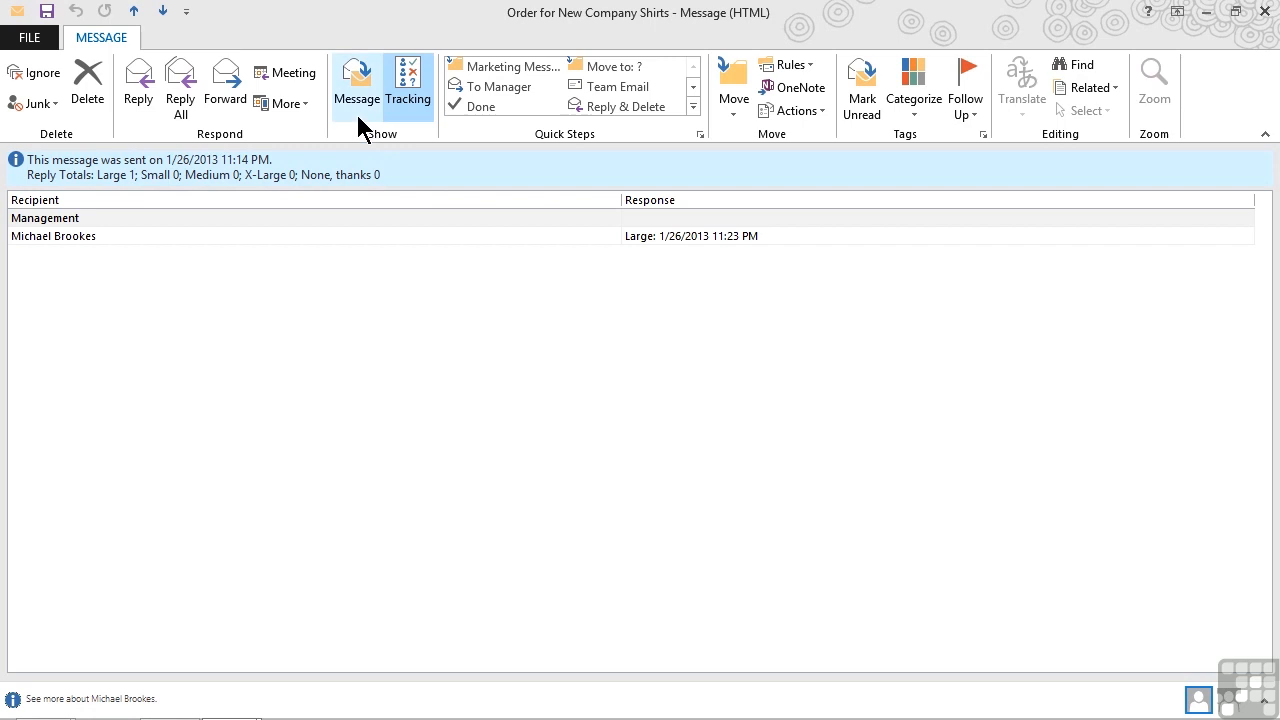
Switch the shirt order message from Tracking results back to the message body
click(356, 85)
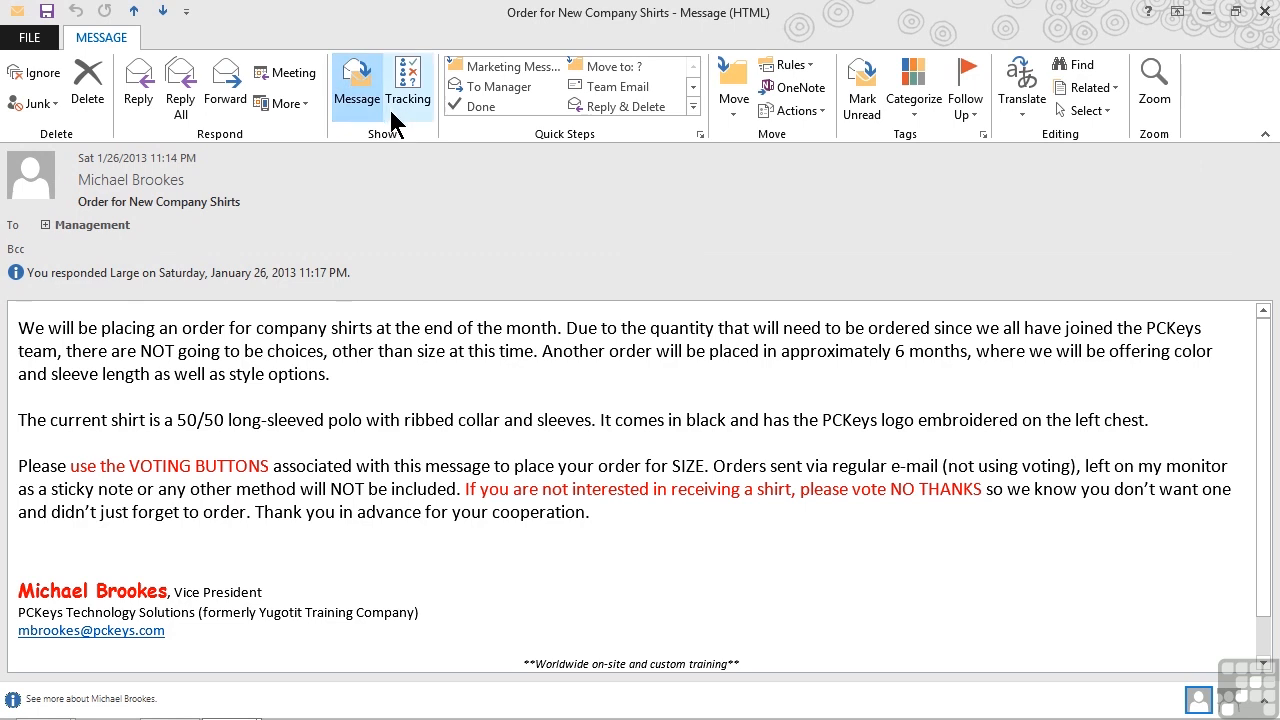
mouse_move(408, 85)
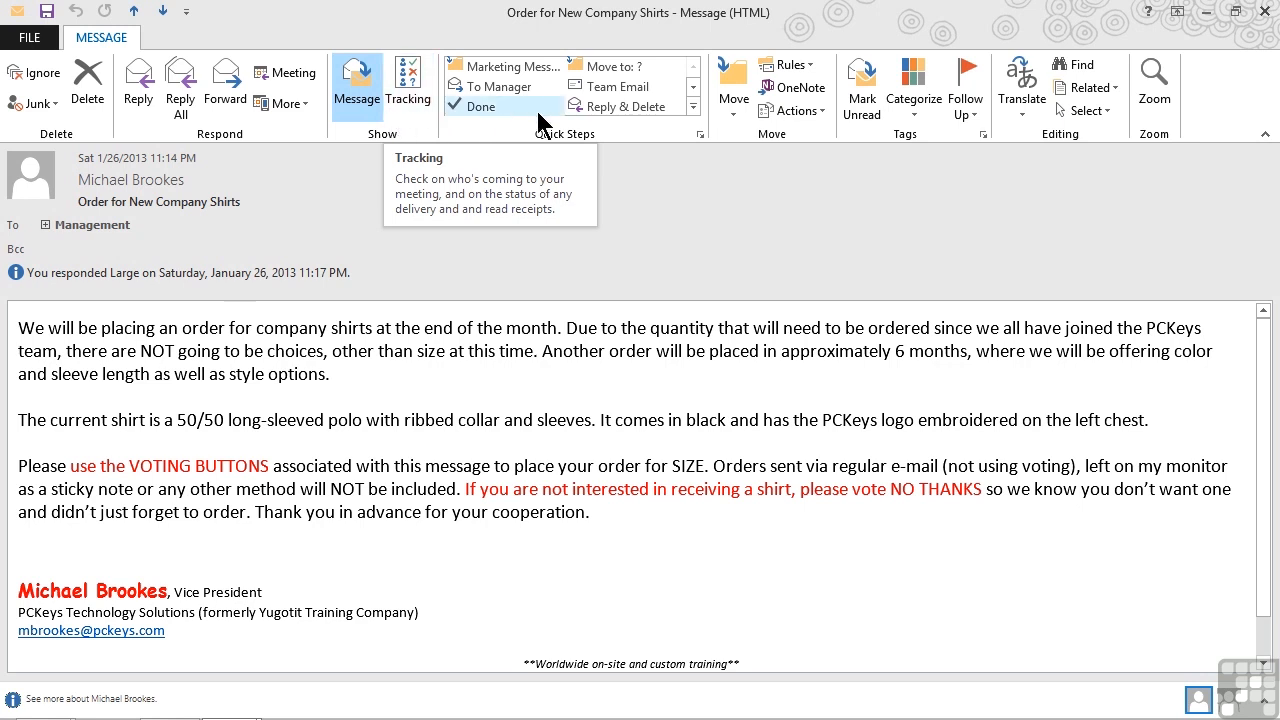
mouse_move(793, 110)
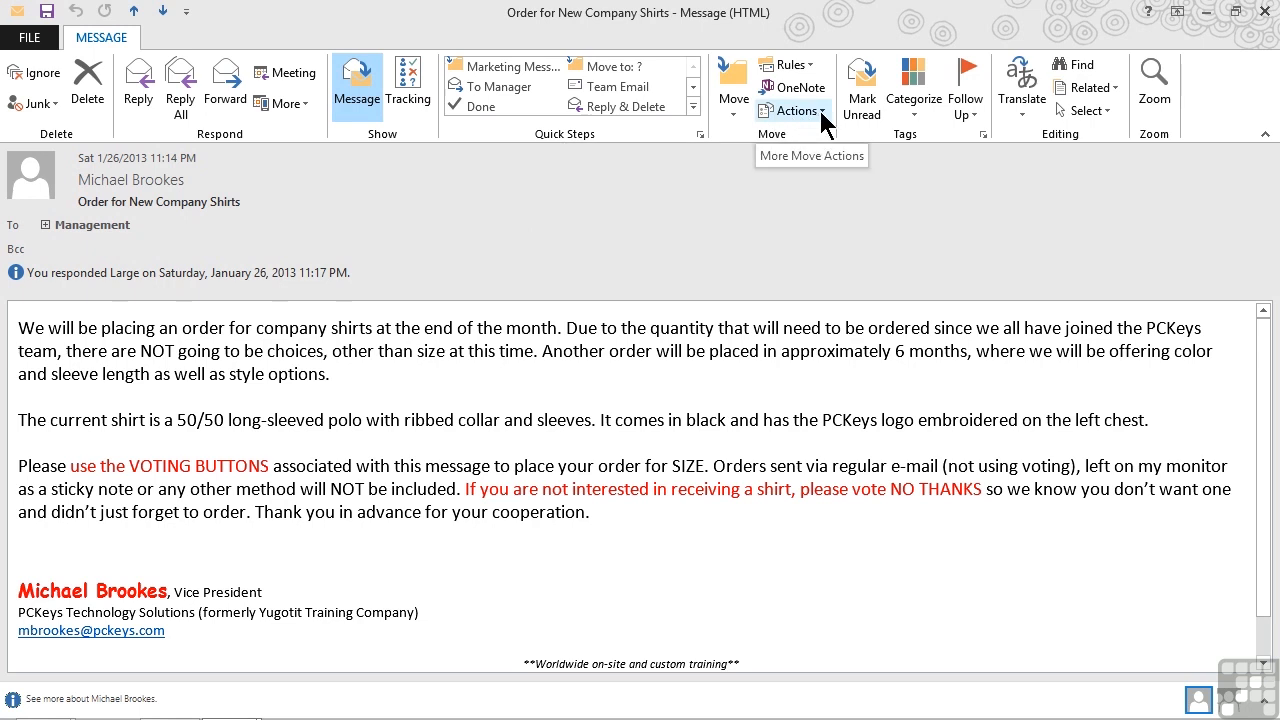
Choose Resend This Message from the Actions menu of the shirt order message
click(793, 110)
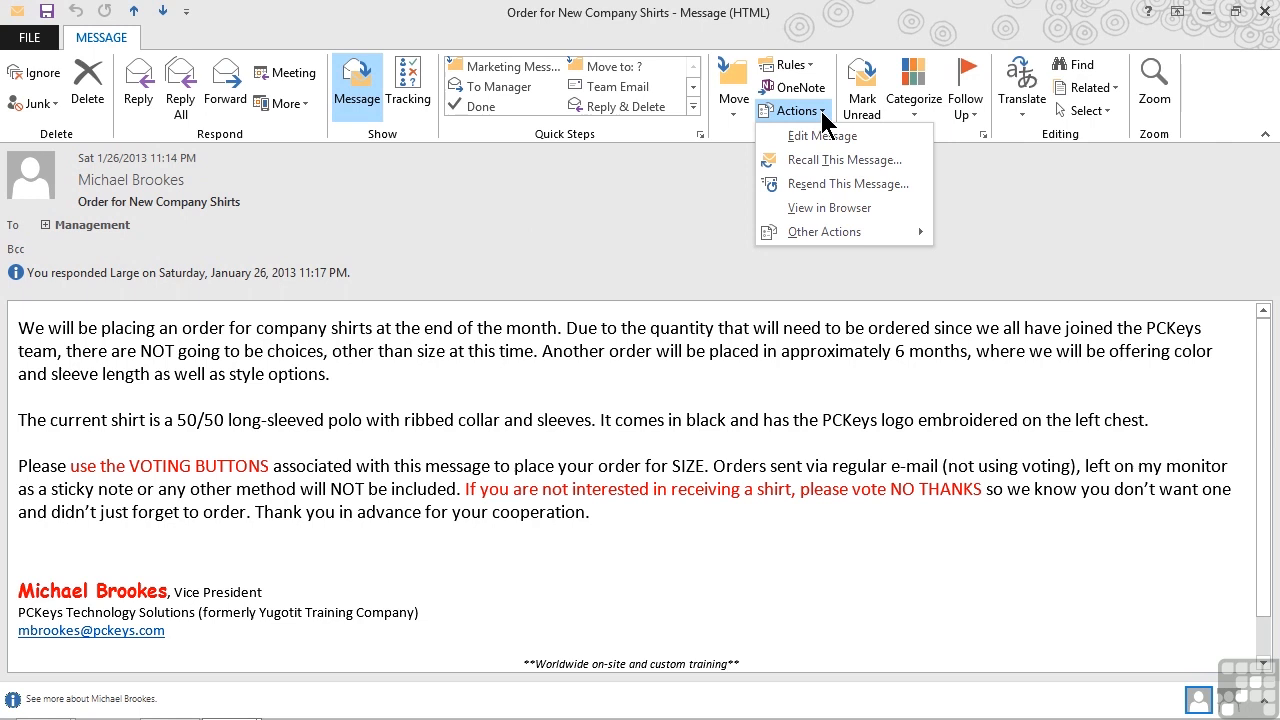
mouse_move(823, 184)
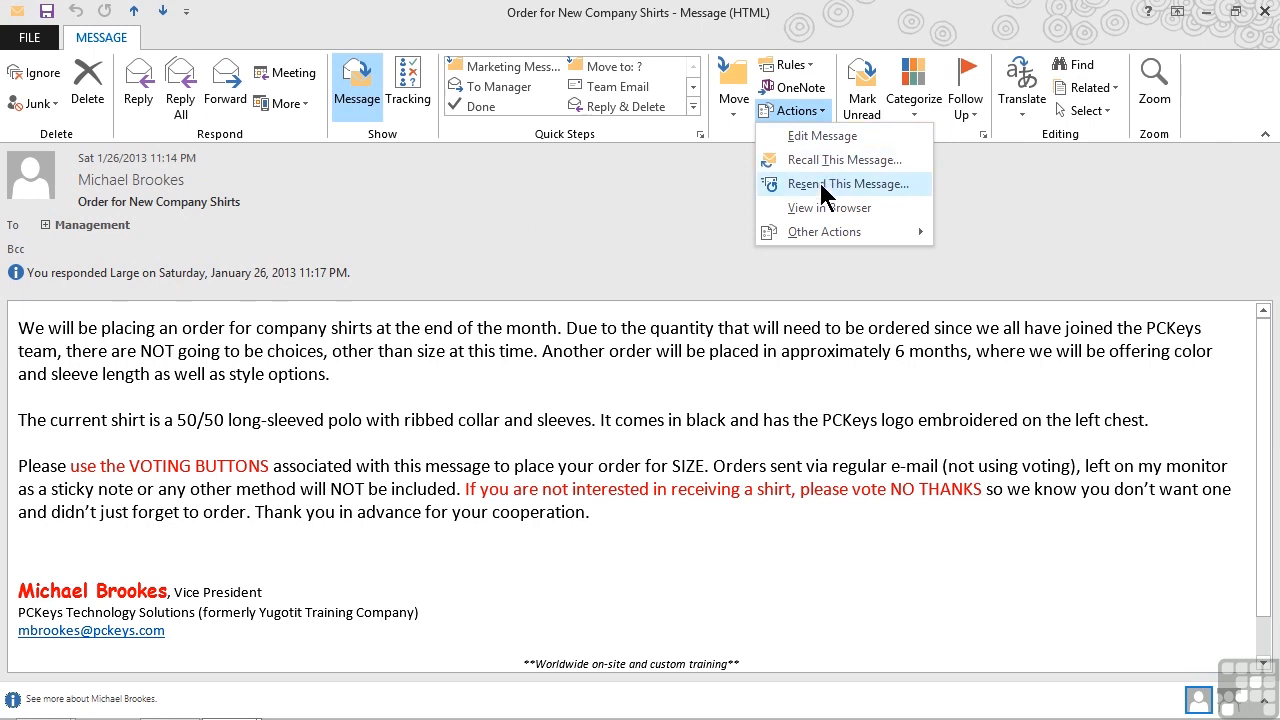
click(848, 183)
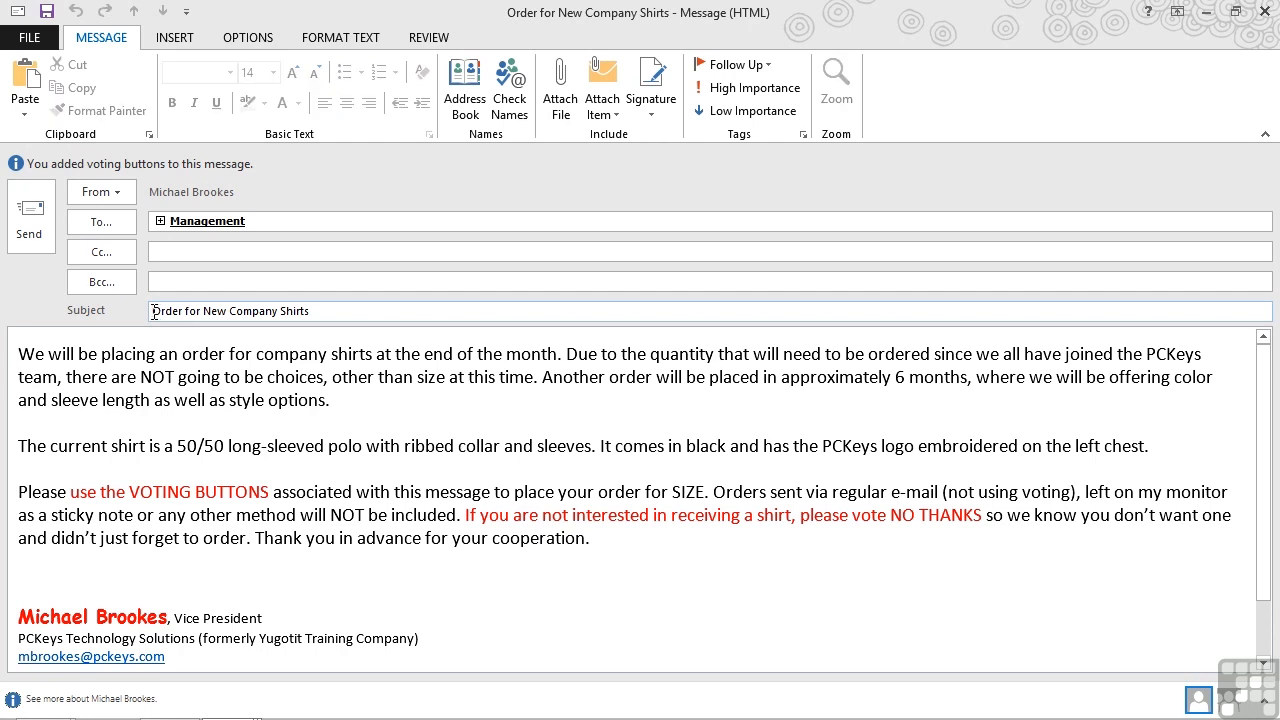
Prefix the resend draft's subject with 'RESEND: ' before 'Order for New Company Shirts'
text(RESEND:)
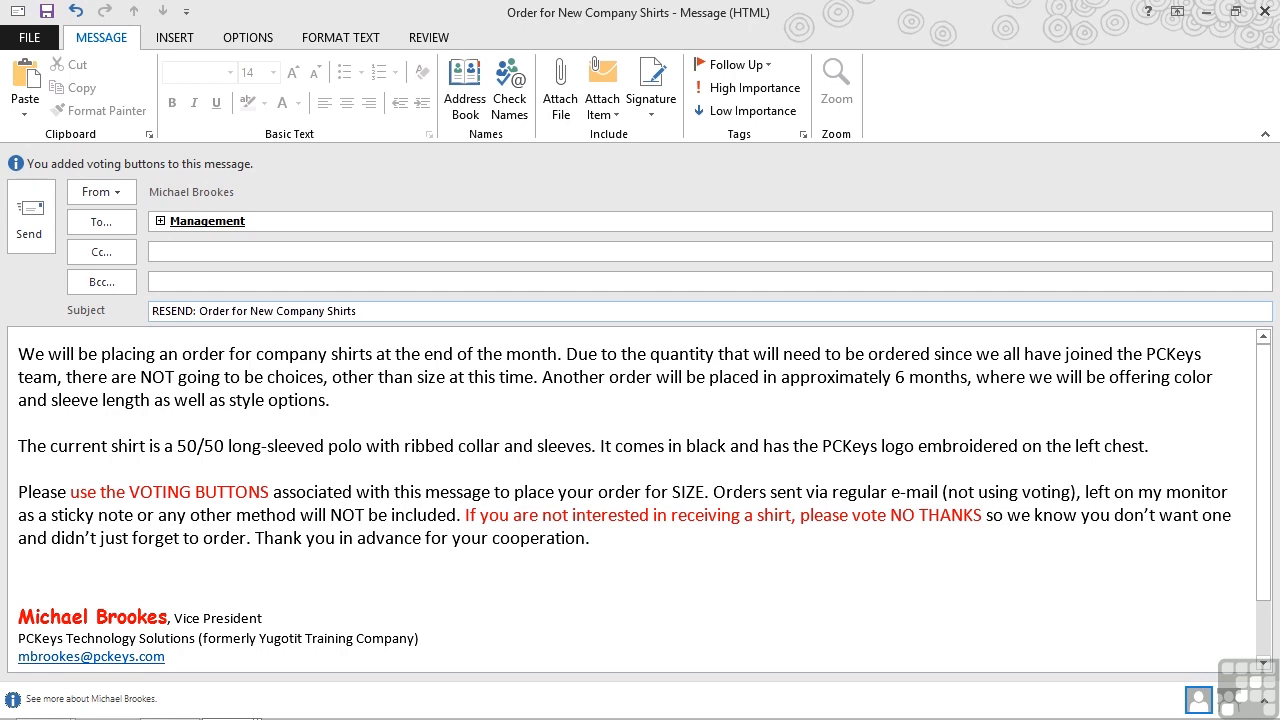
click(200, 311)
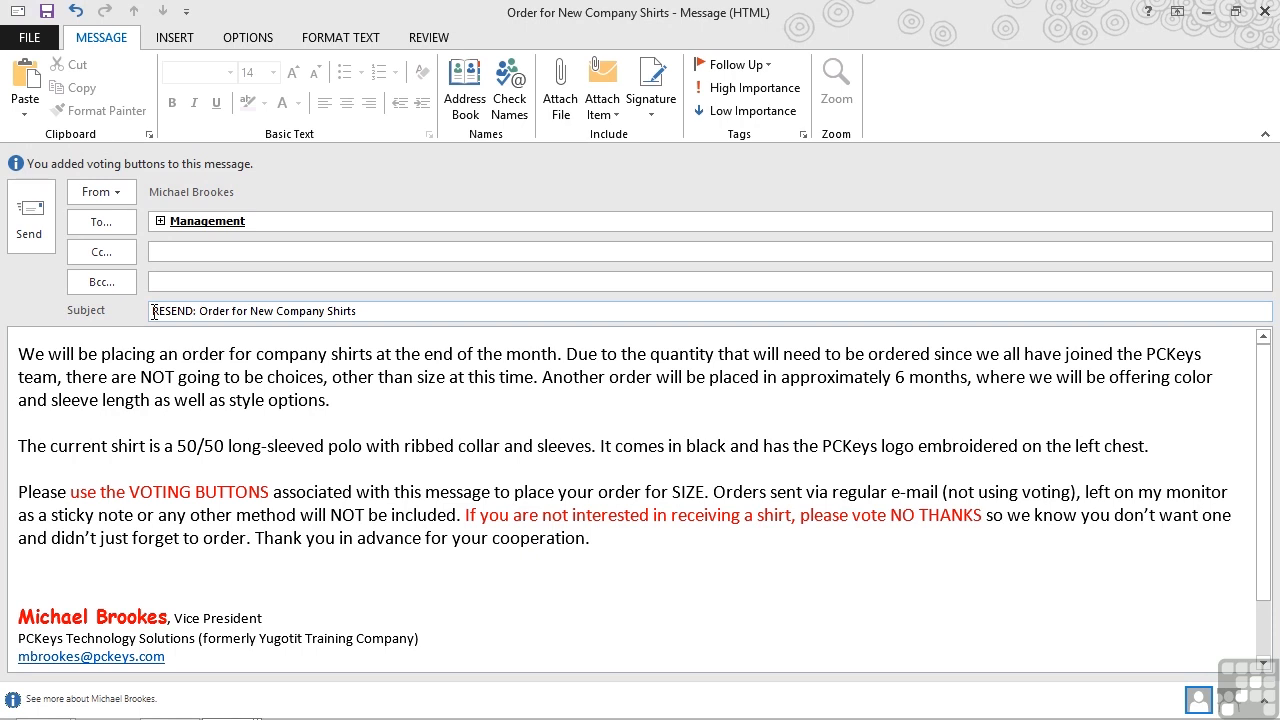
mouse_move(110, 302)
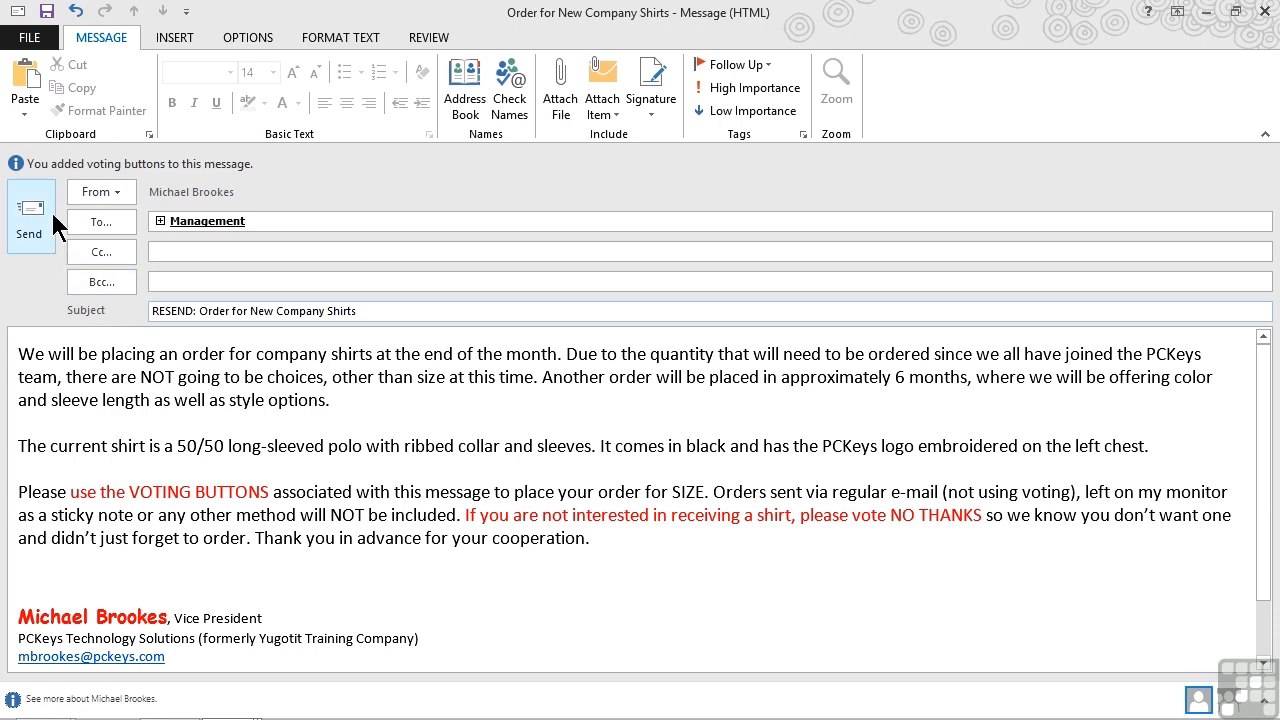
Send the RESEND copy of the shirt order to Management
click(29, 215)
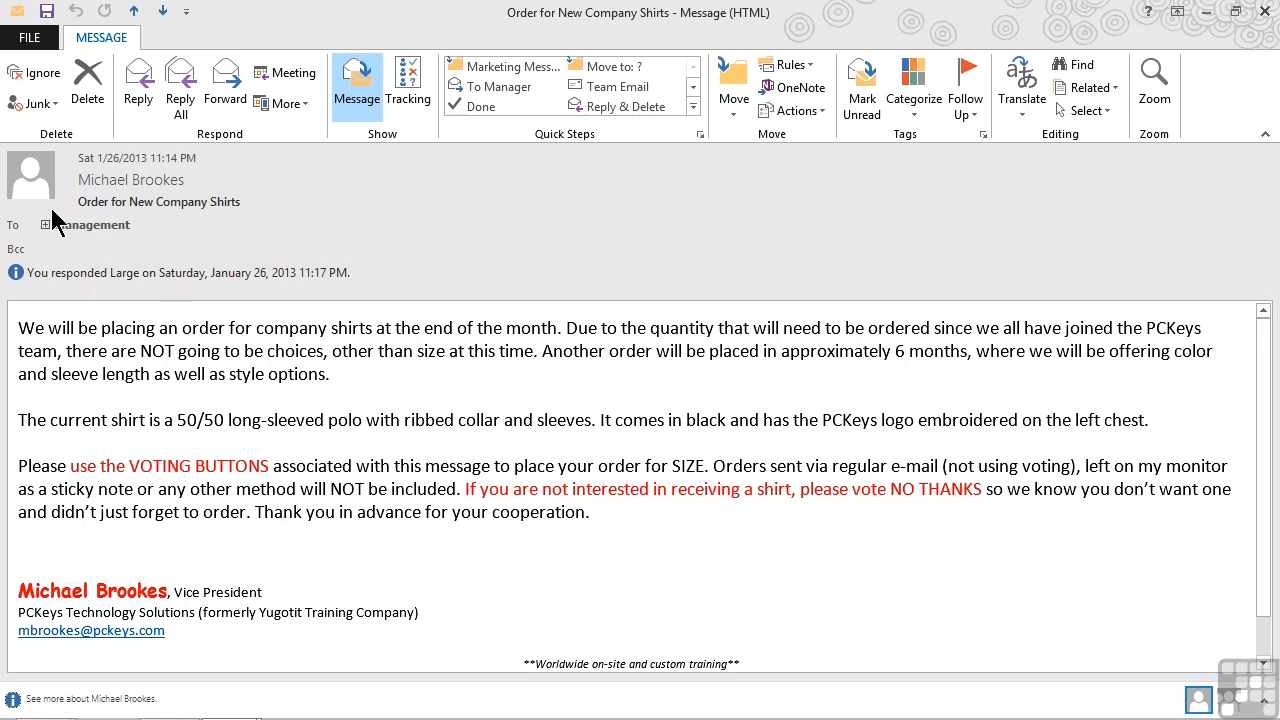
mouse_move(224, 247)
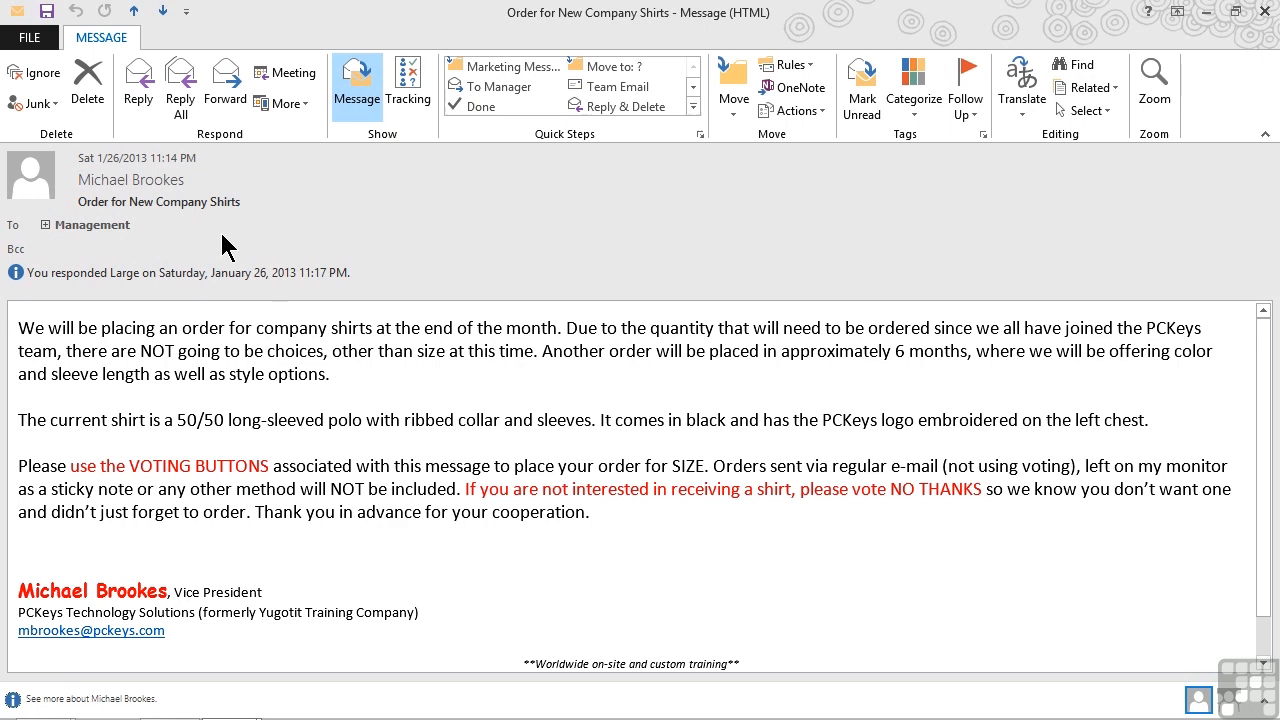
mouse_move(360, 228)
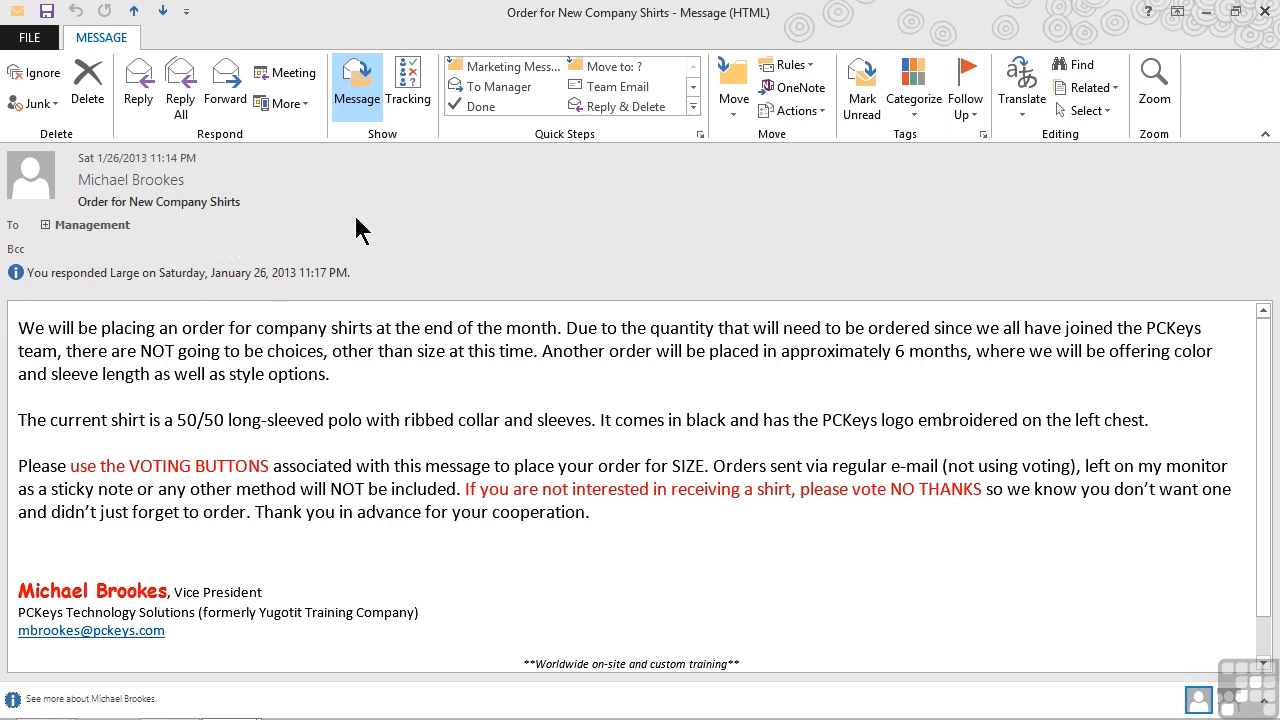
mouse_move(912, 85)
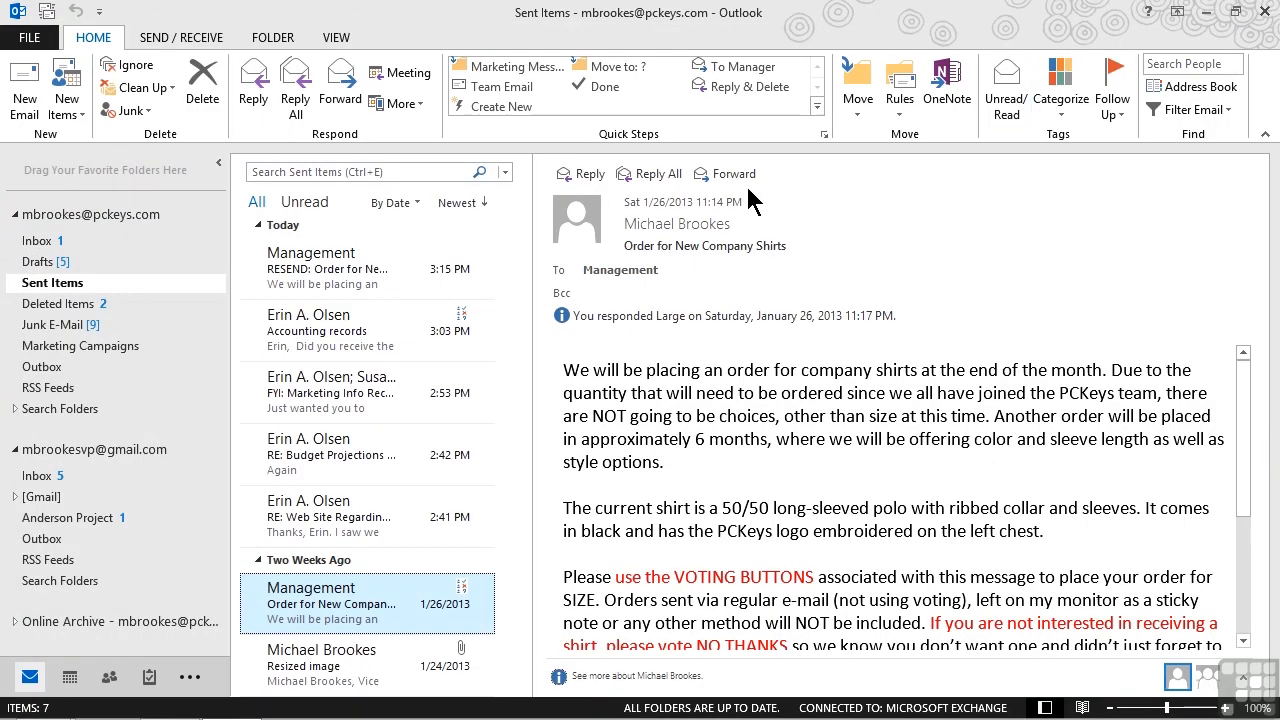
mouse_move(515, 230)
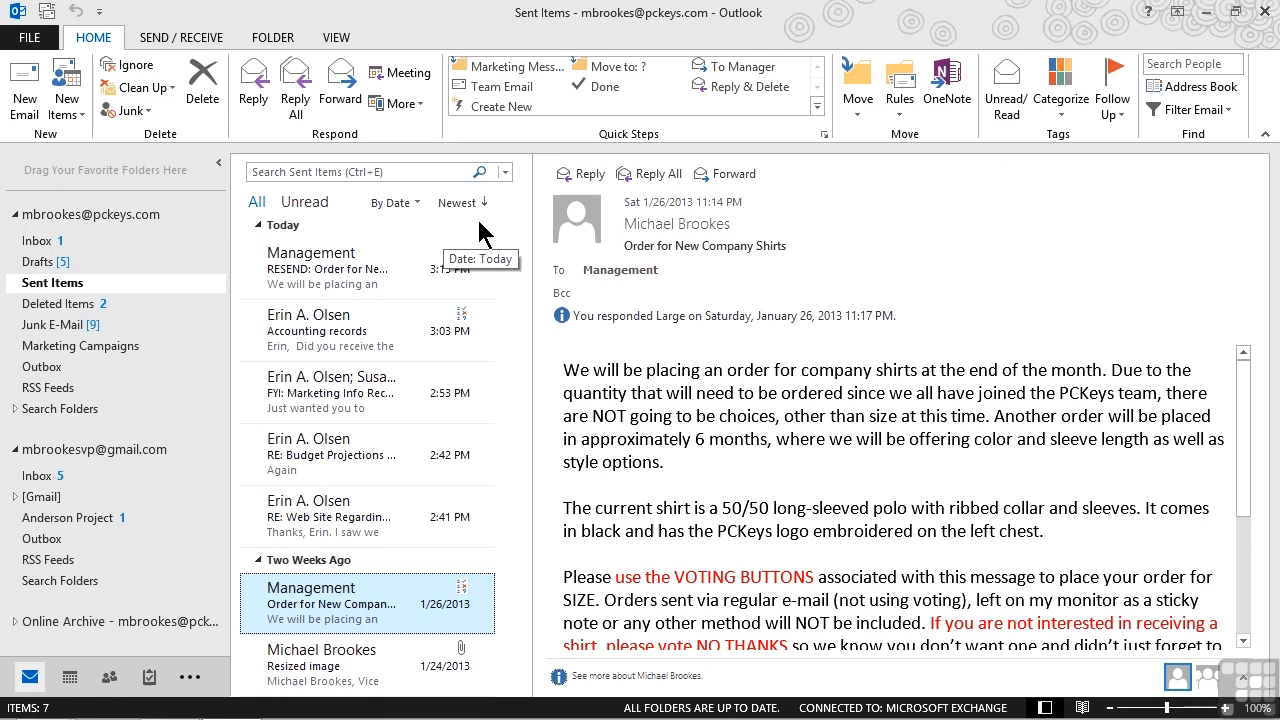
mouse_move(484, 232)
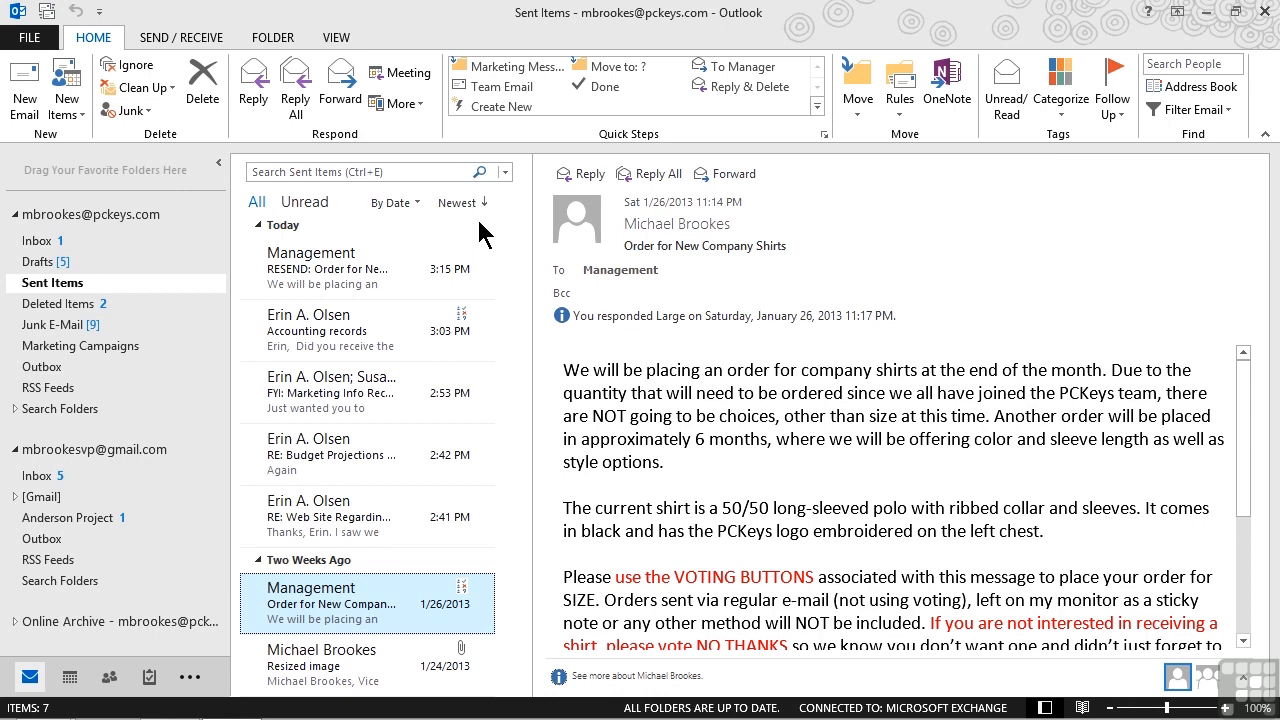
mouse_move(483, 235)
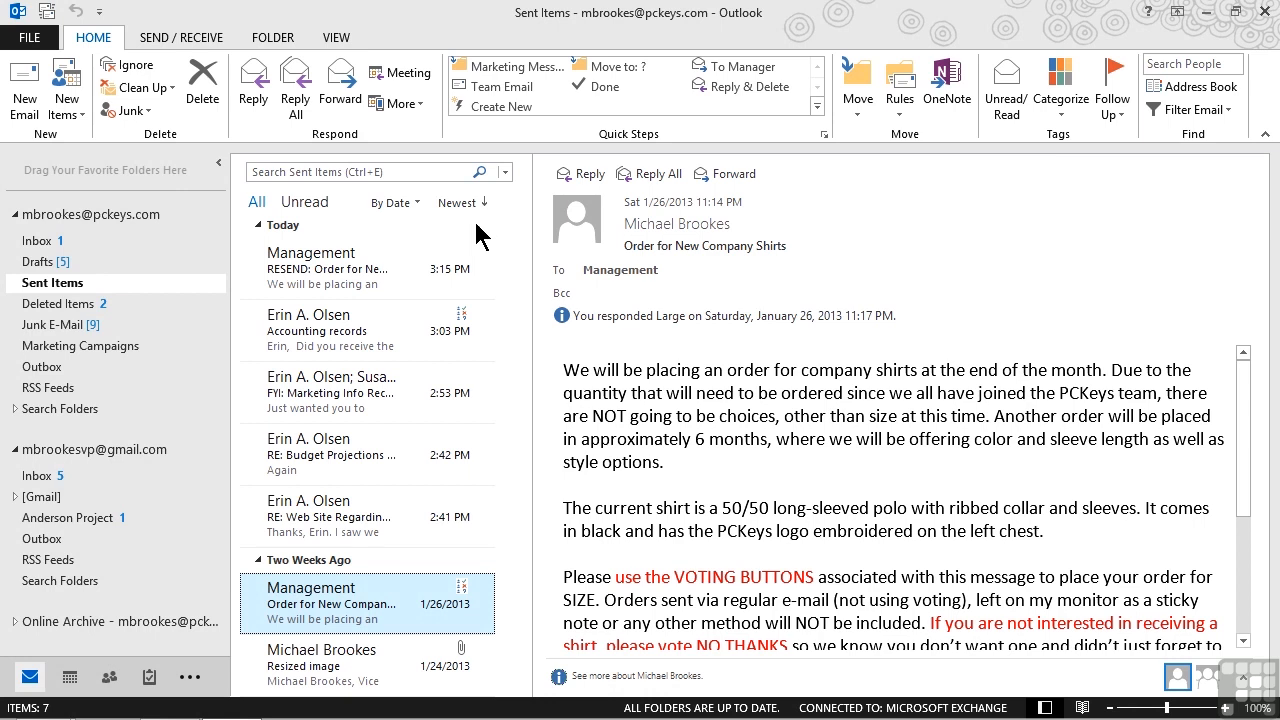
mouse_move(330, 392)
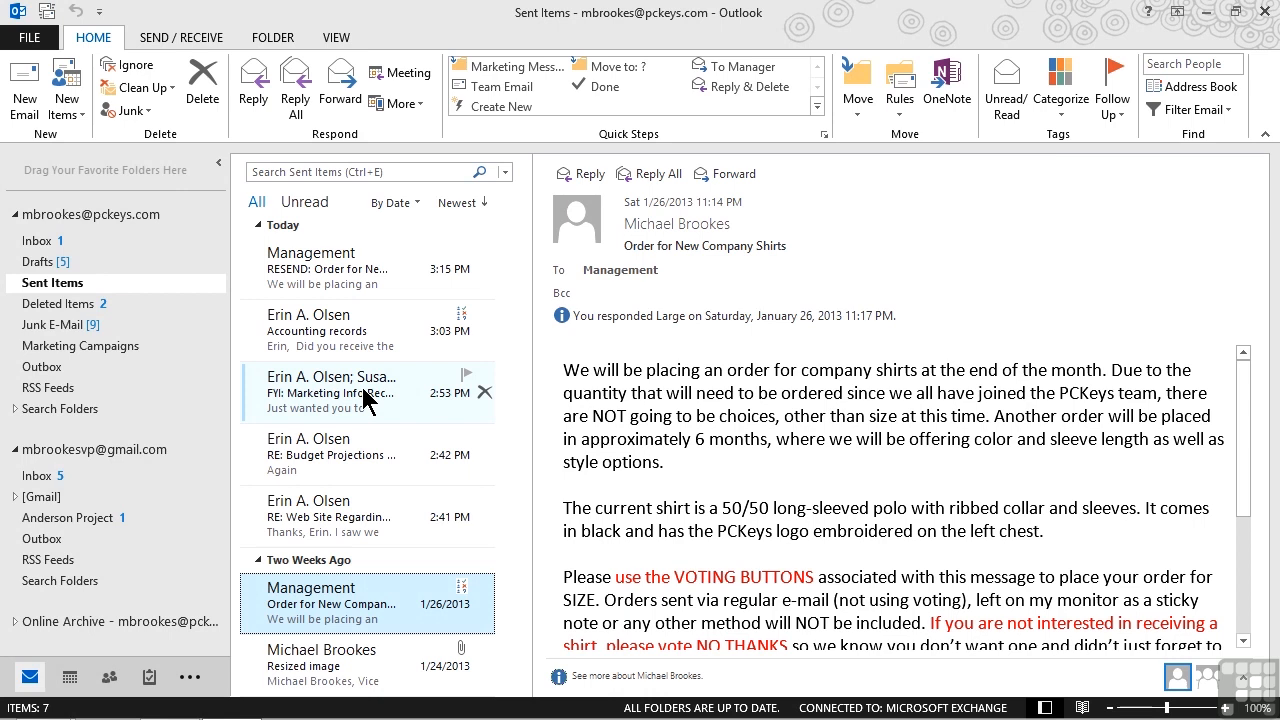
Open the sent 'FYI: Marketing Info Received' message and show its Actions menu
double_click(330, 392)
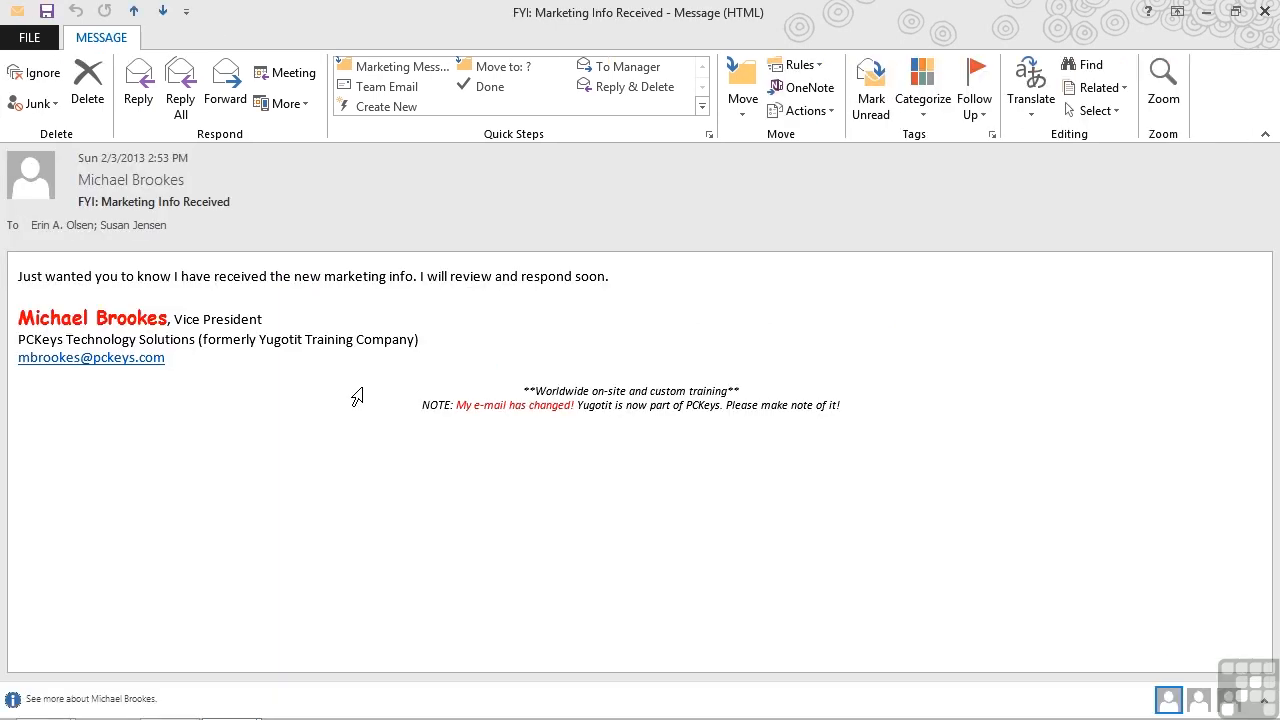
mouse_move(840, 180)
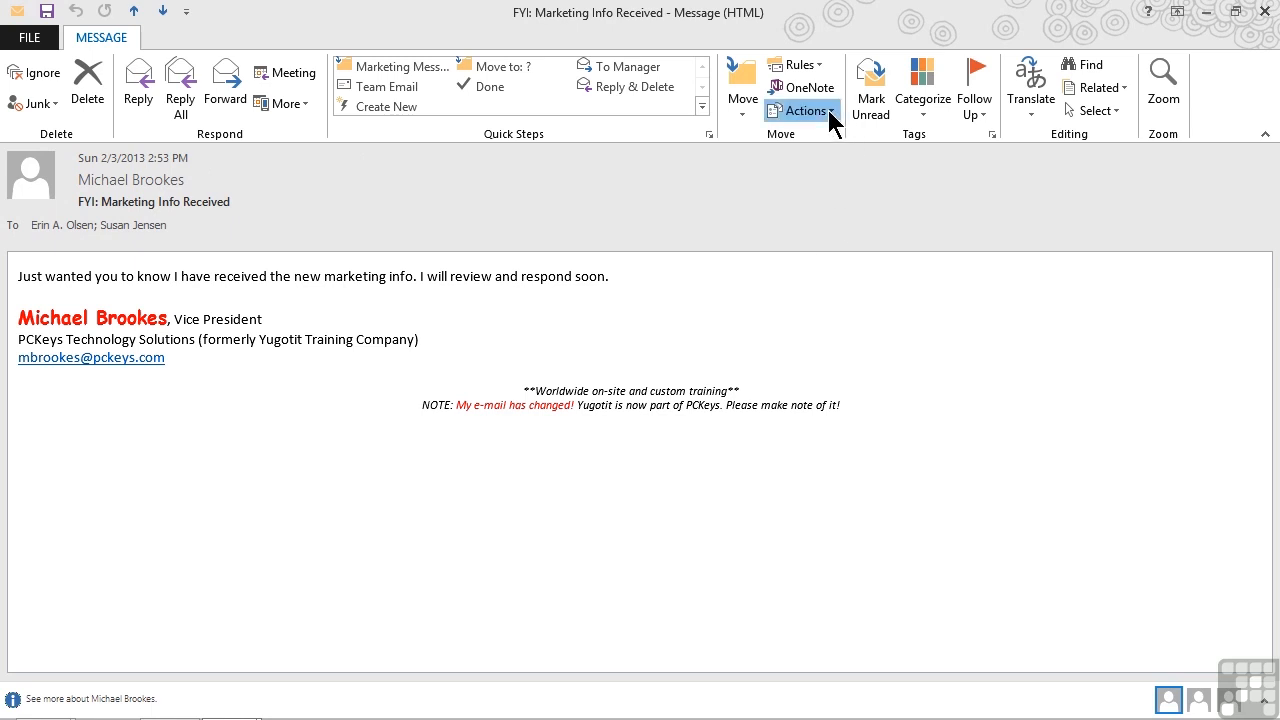
click(803, 110)
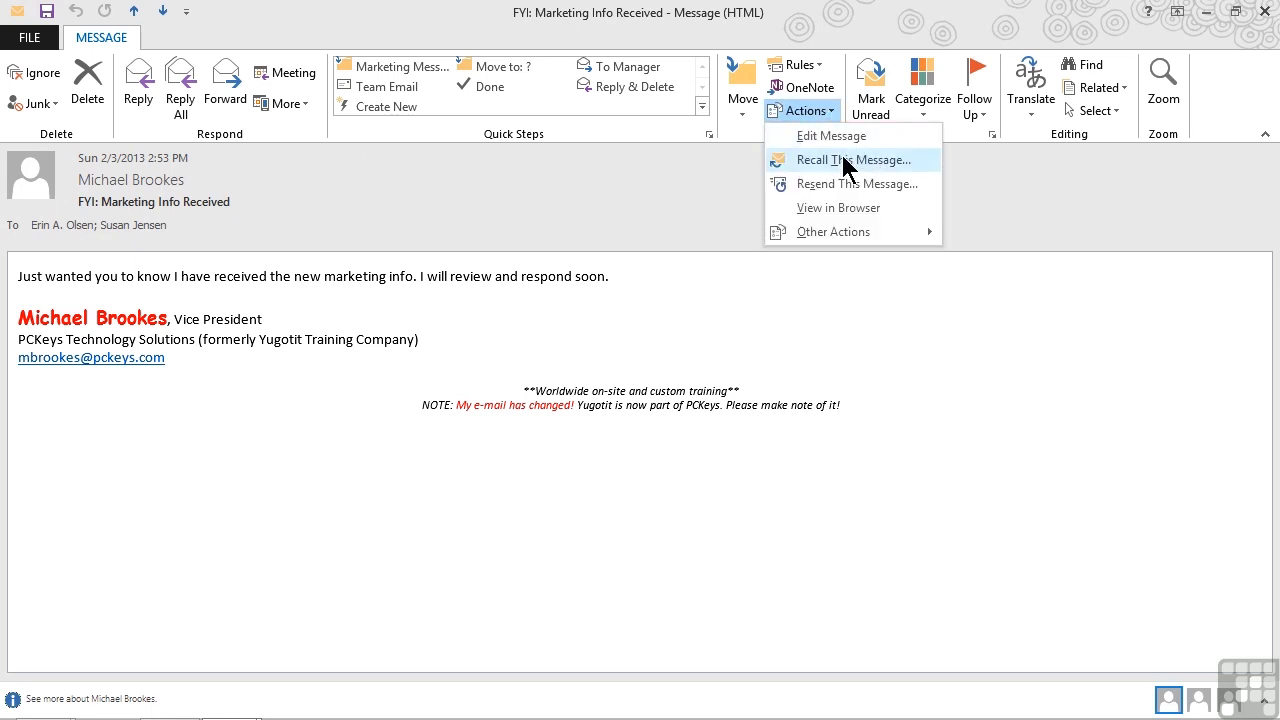
Recall the marketing message, deleting unread copies and replacing them with a new message
click(853, 160)
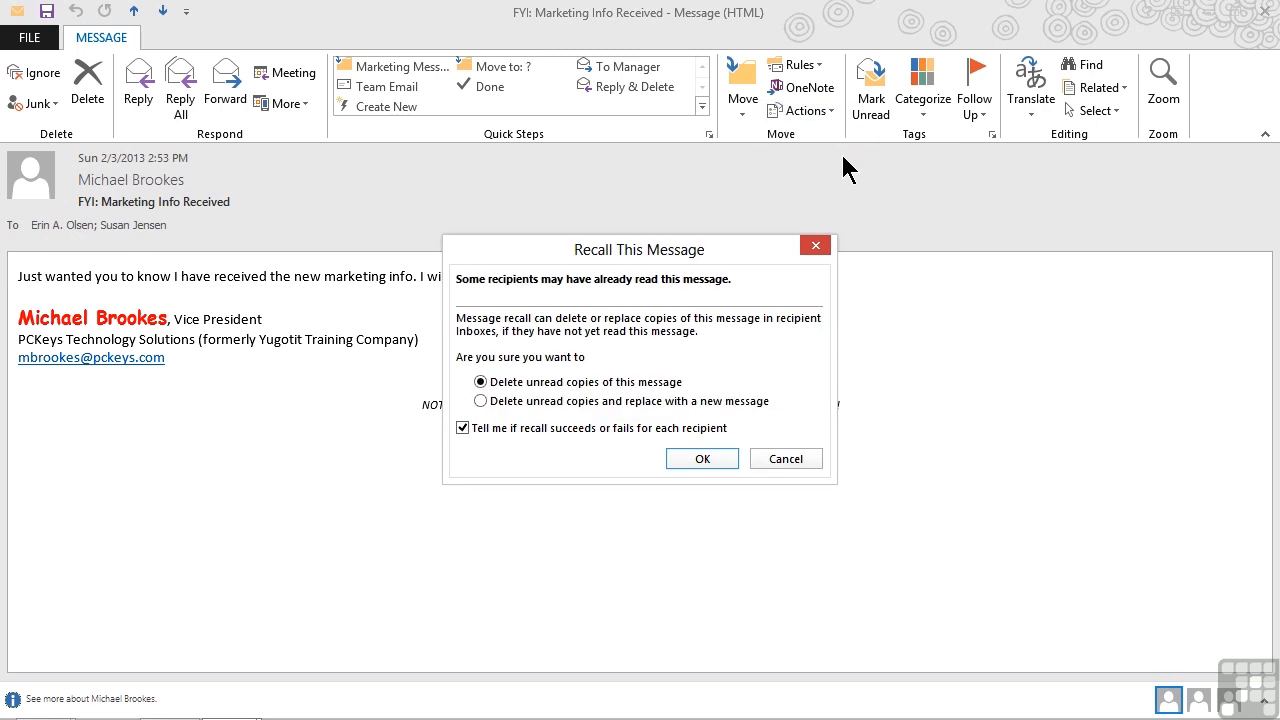
mouse_move(557, 295)
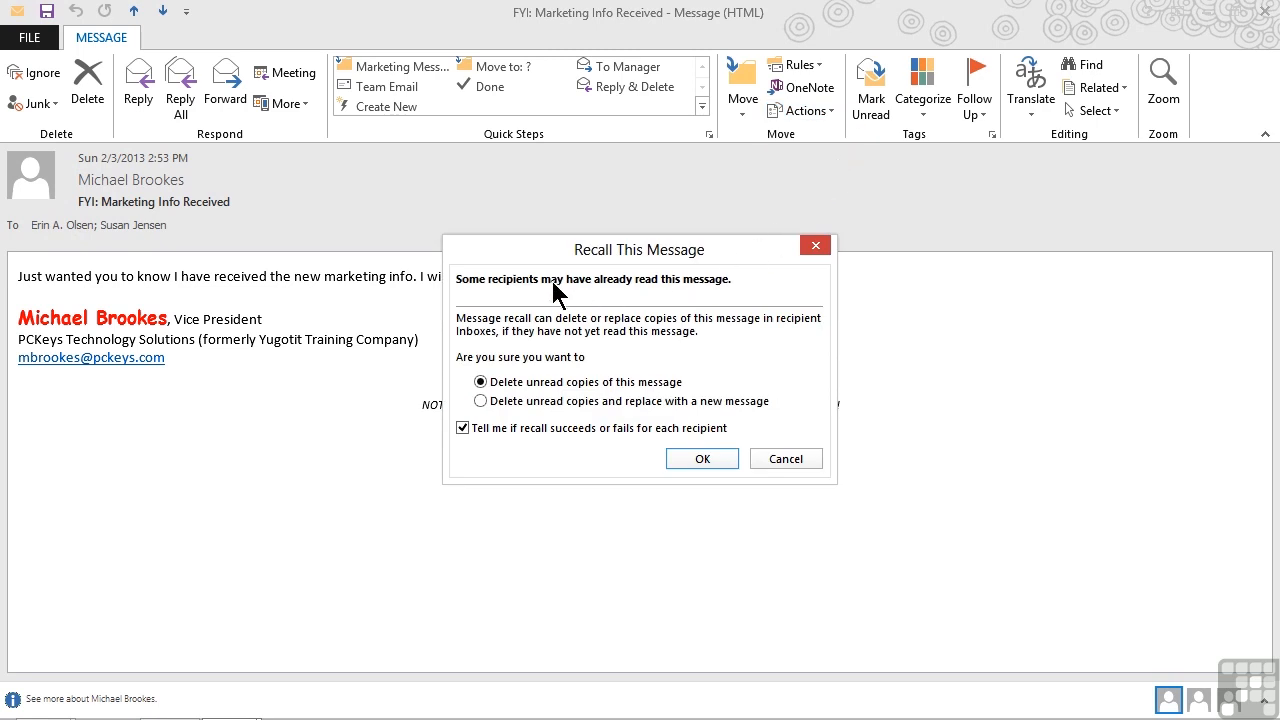
mouse_move(678, 302)
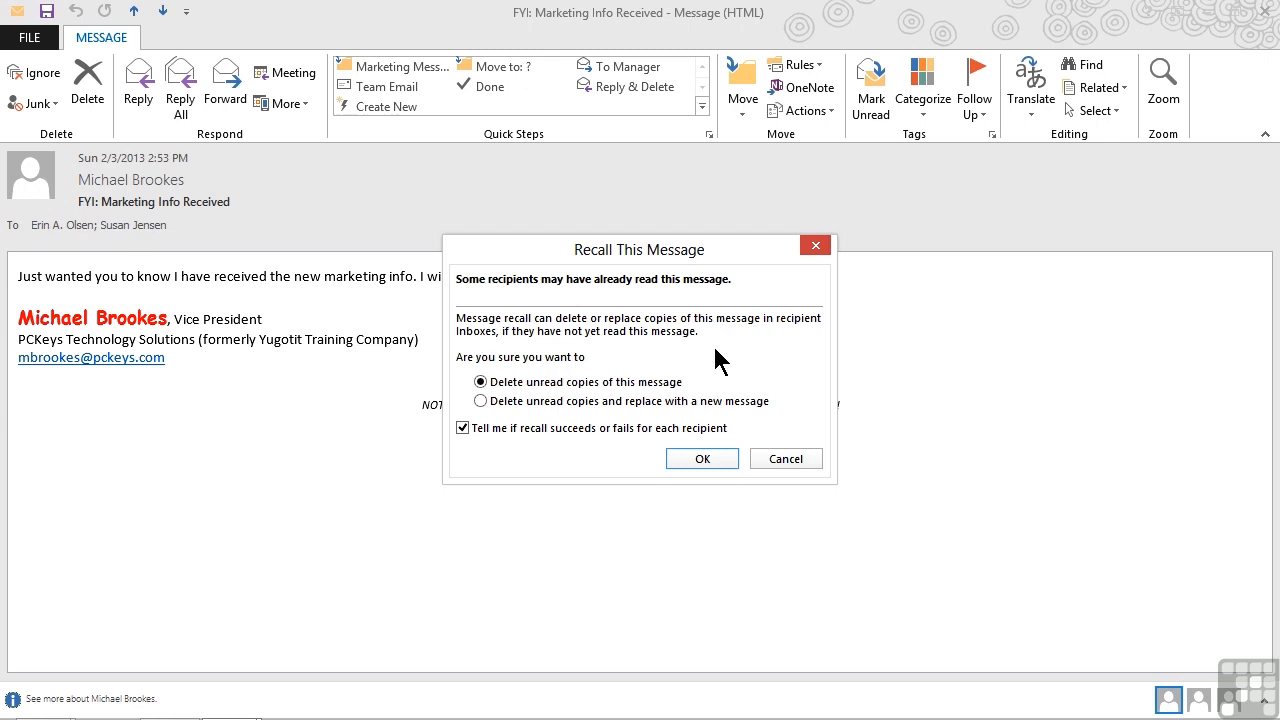
mouse_move(697, 363)
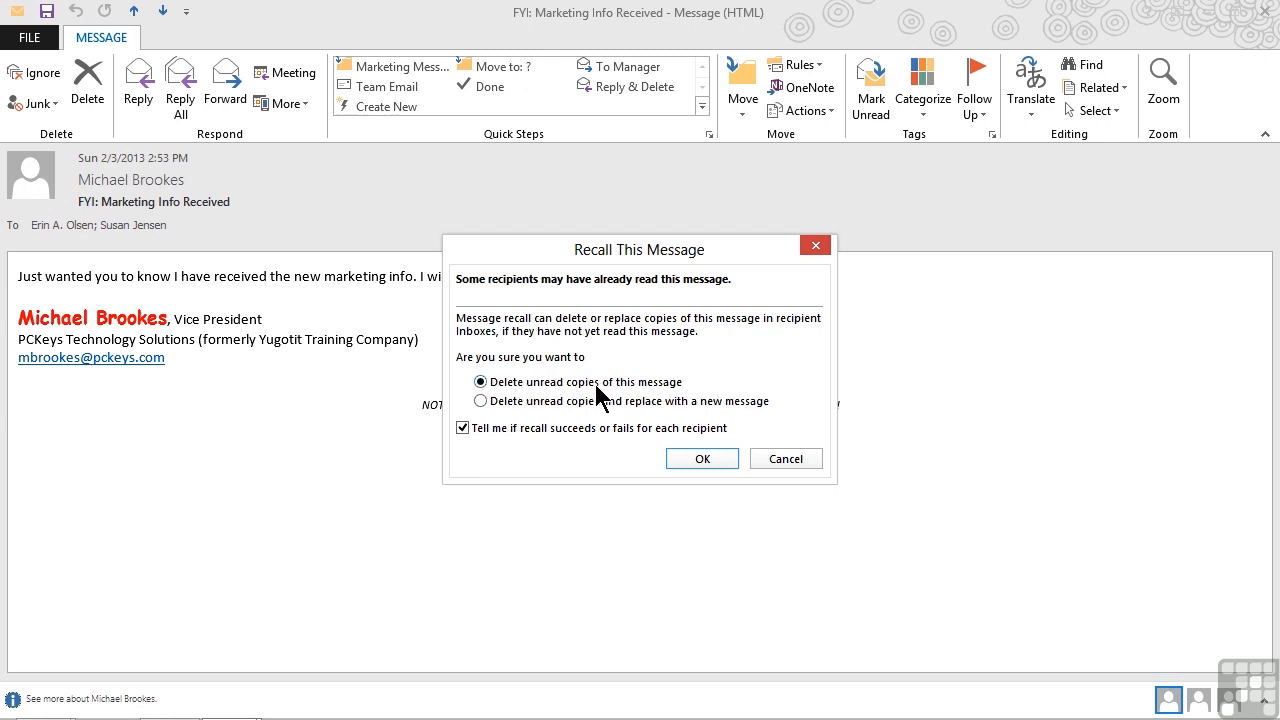
mouse_move(525, 411)
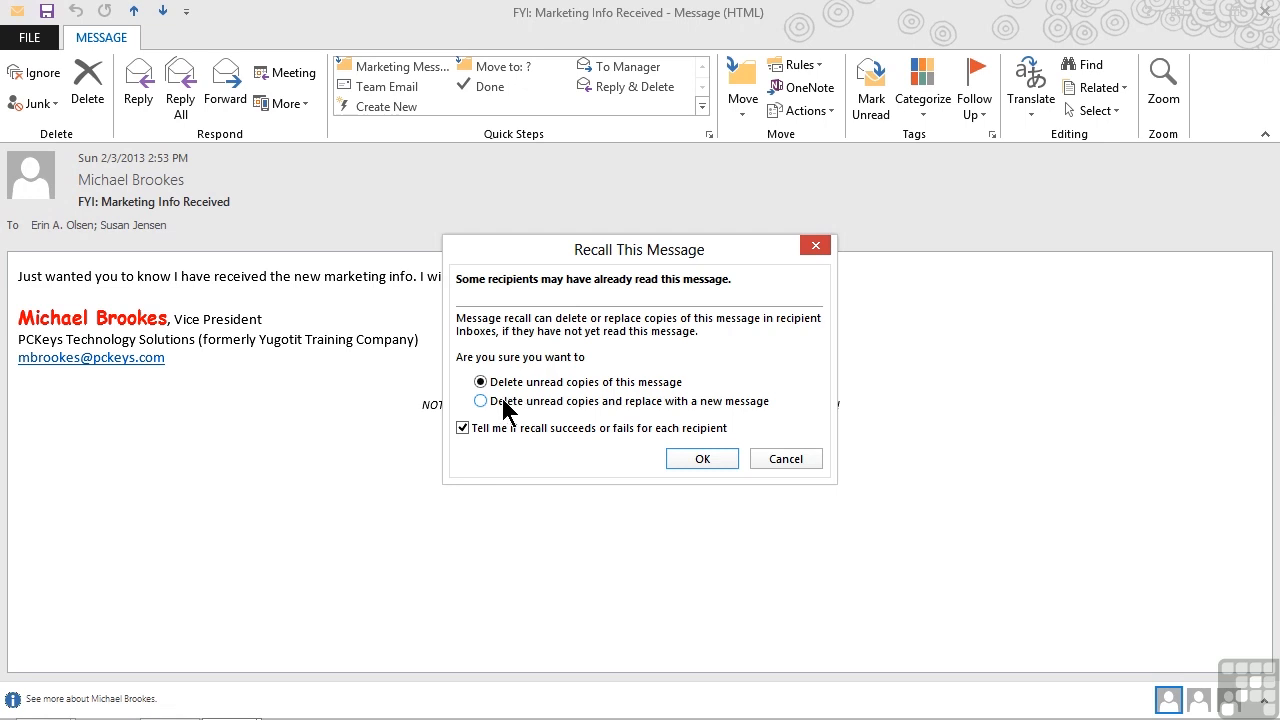
click(481, 401)
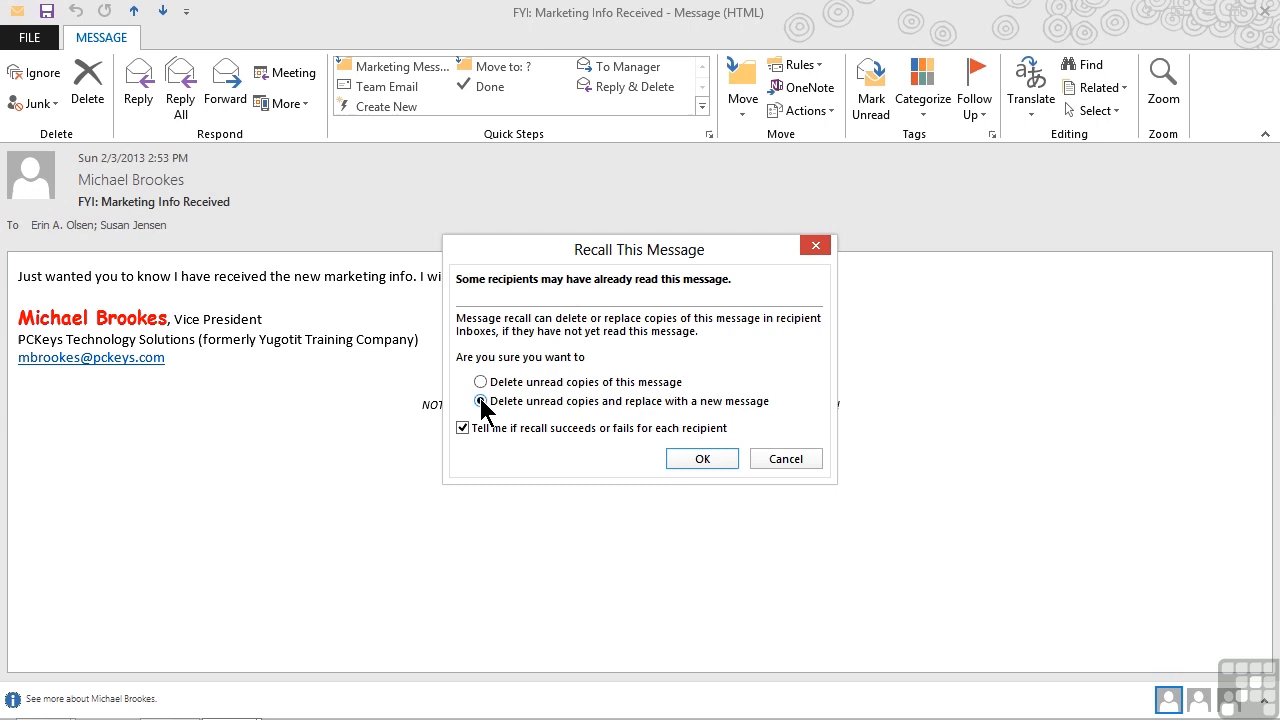
click(481, 401)
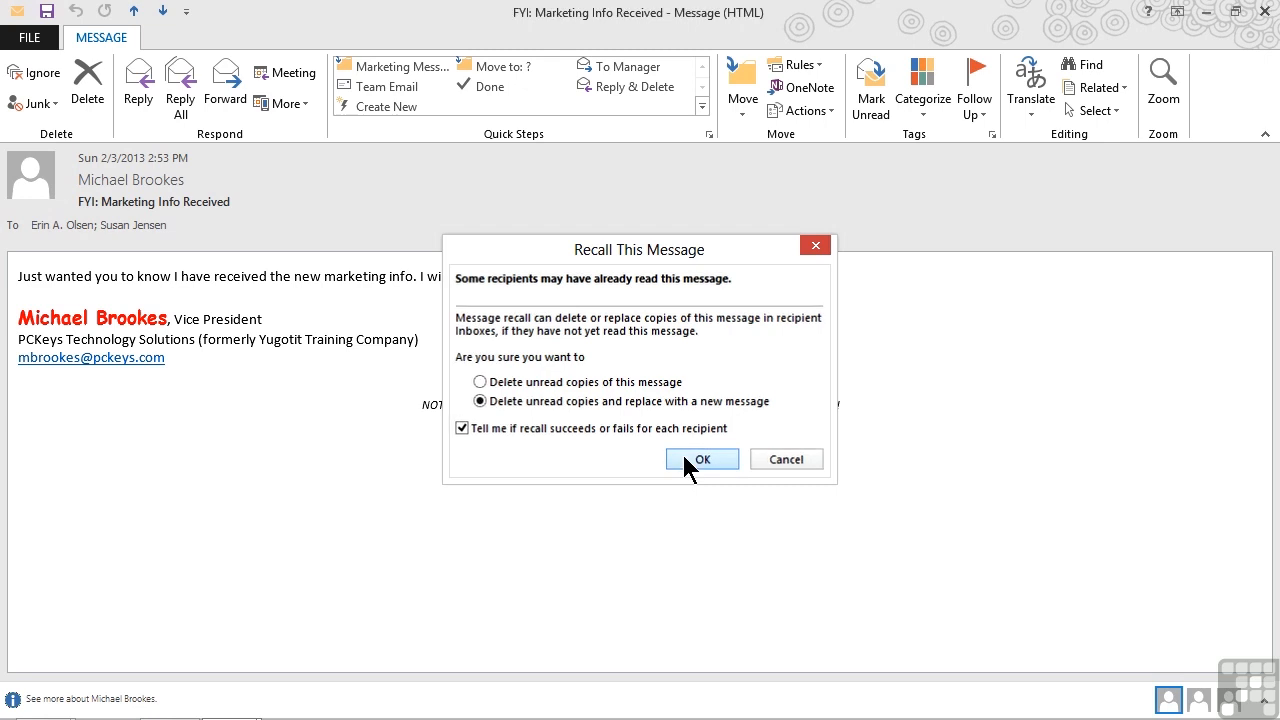
click(702, 459)
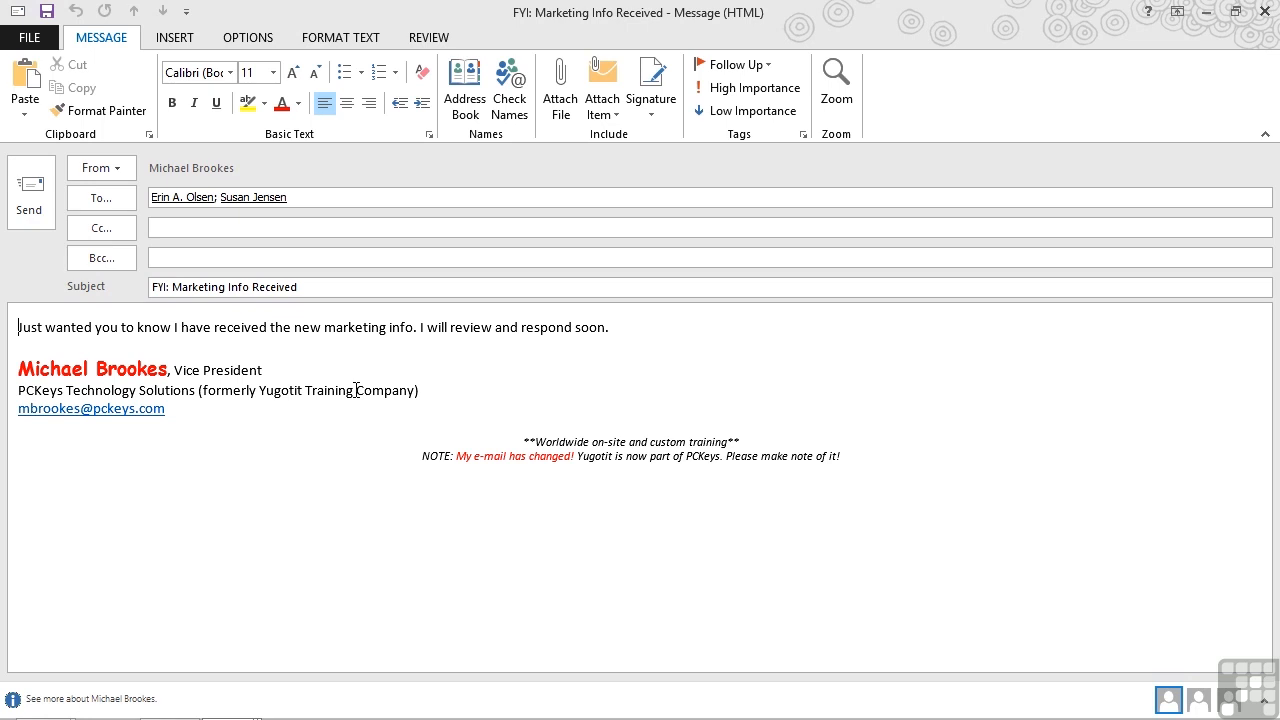
Replace 'will review and respond soon.' with 'I have reviewed it and it looks great!' in the replacement
drag(423, 327, 608, 327)
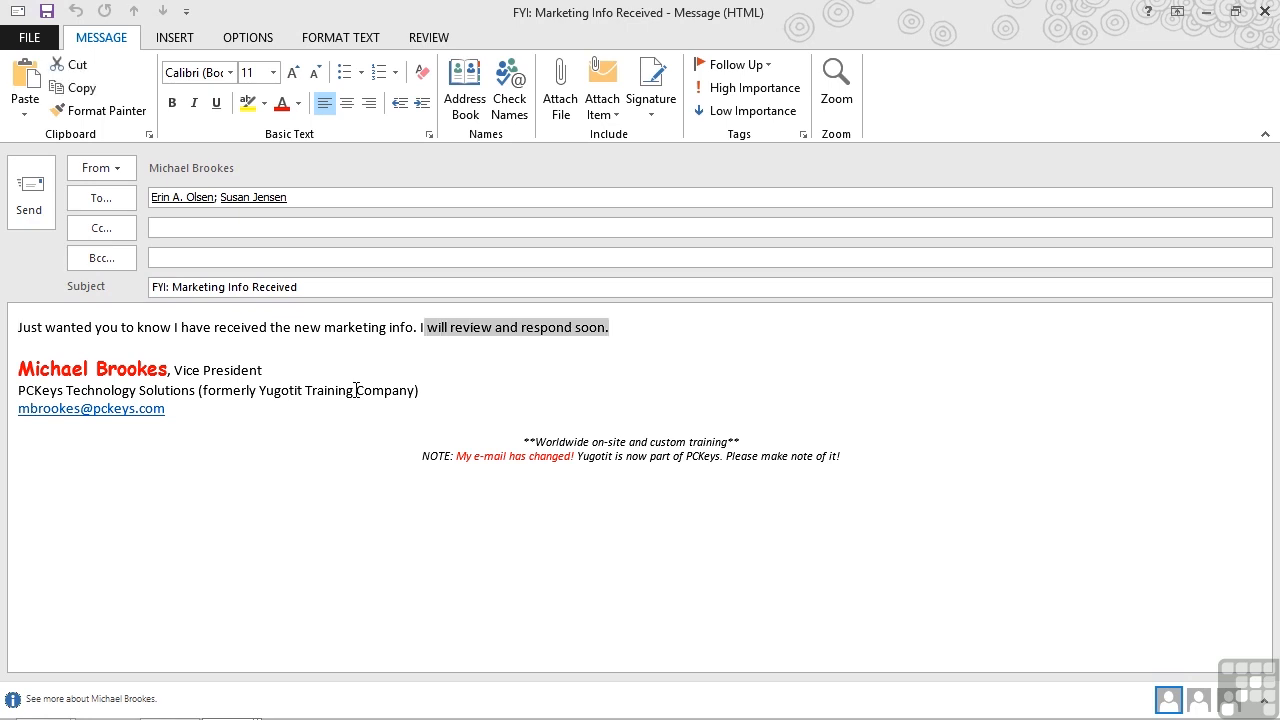
text(I have reviewed it and)
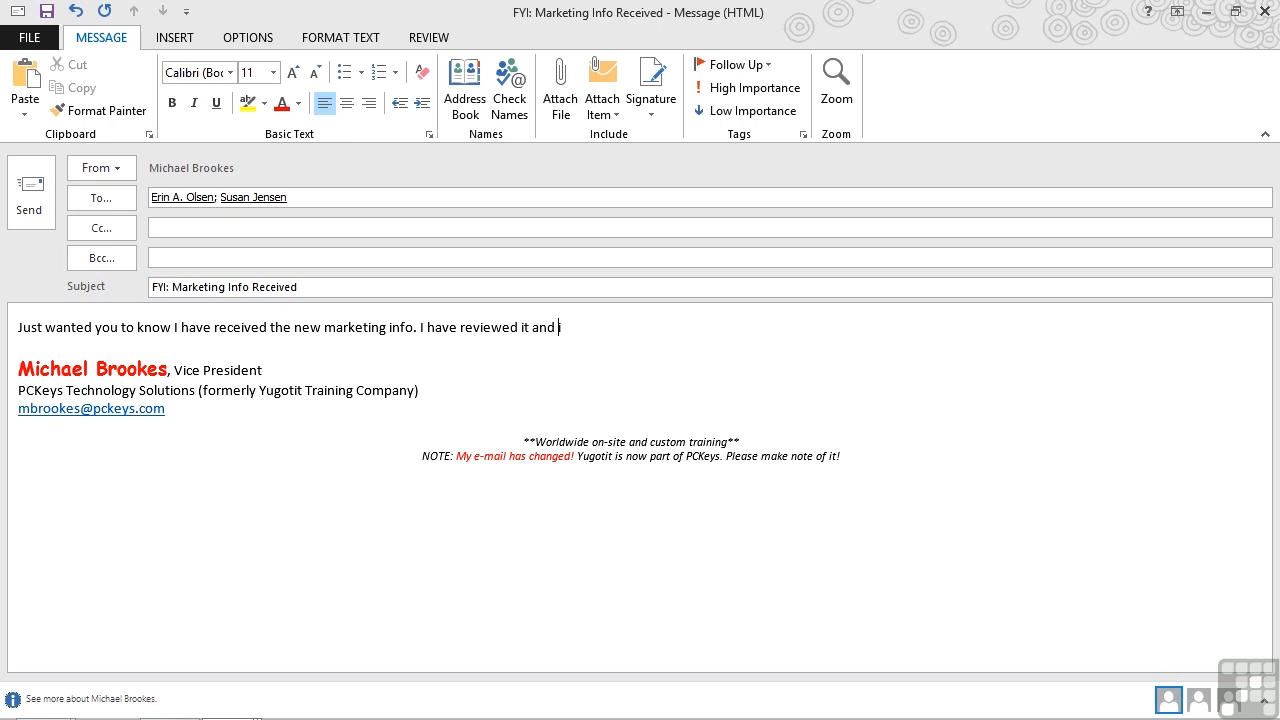
text(it looks great!)
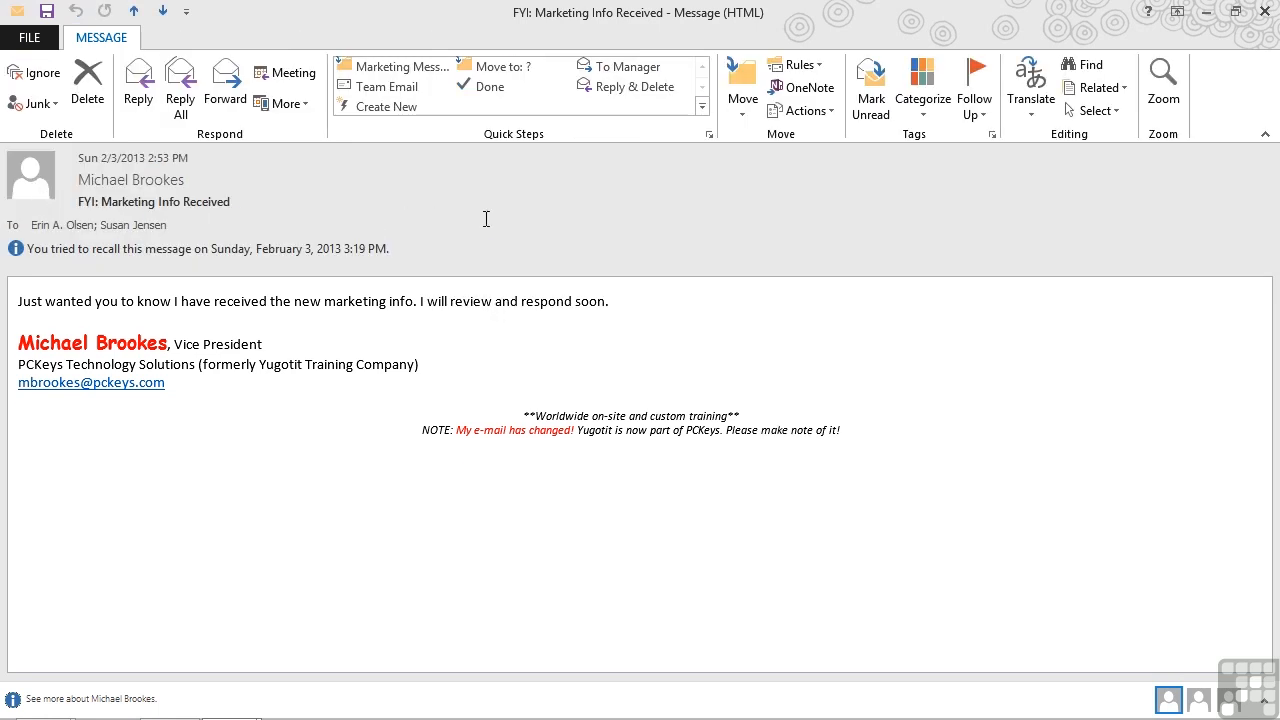
mouse_move(1163, 80)
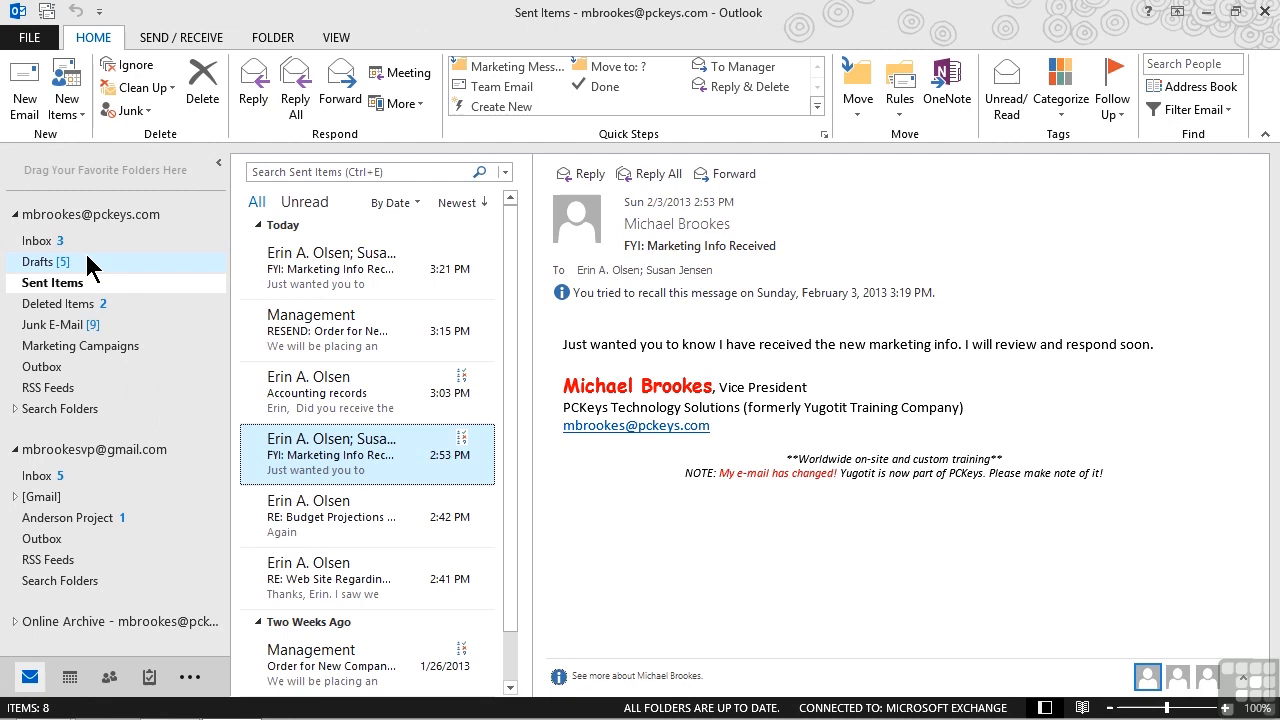
click(37, 240)
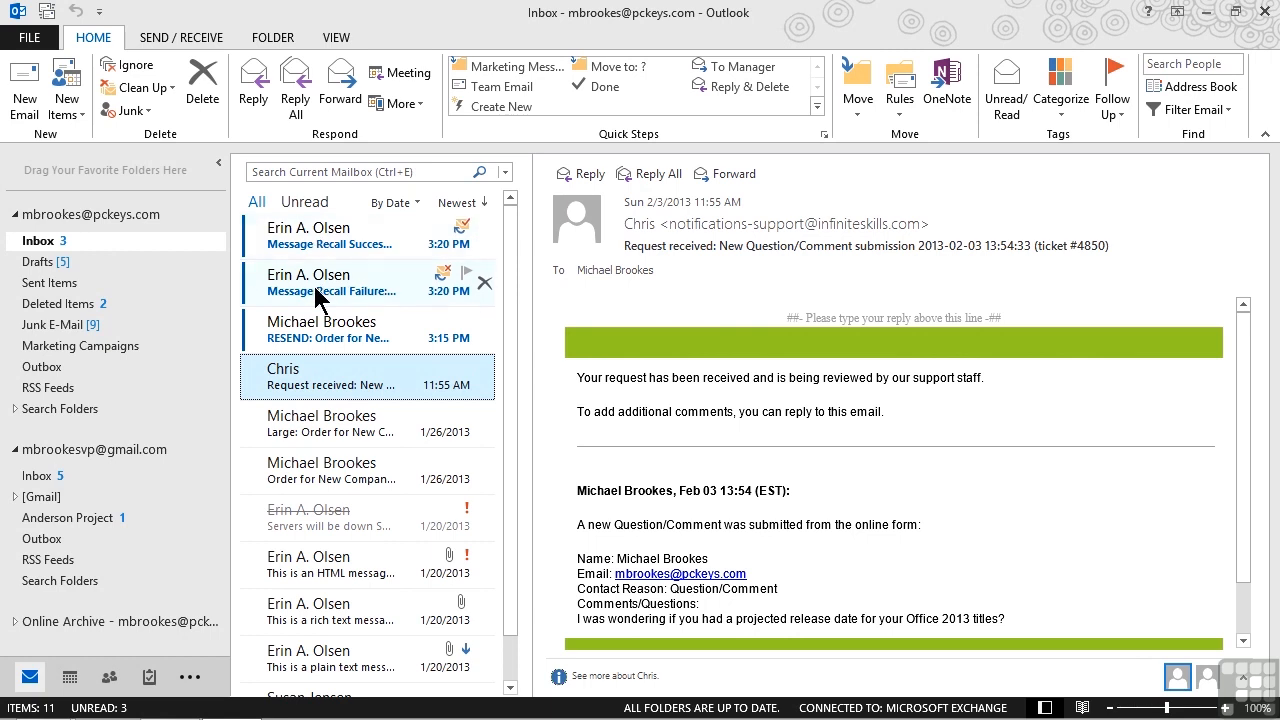
Read the FYI: Marketing Info Received recall receipts, switching between Failure and Success reports
click(330, 282)
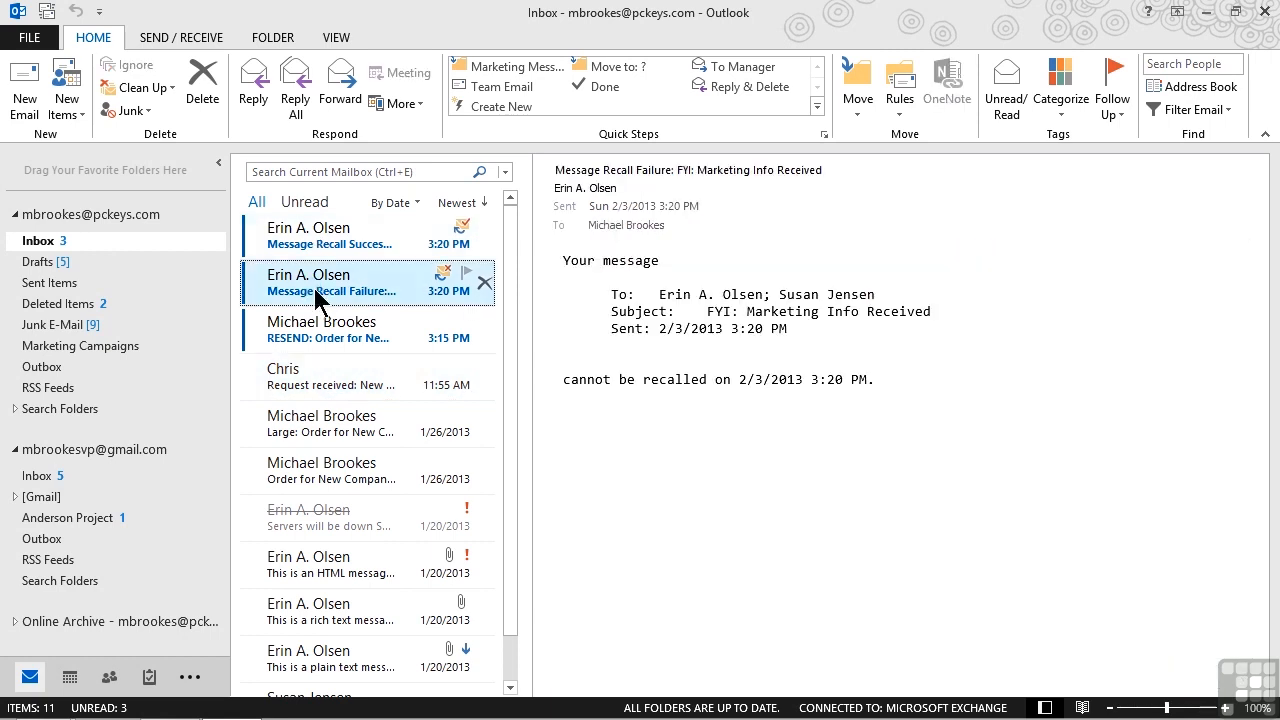
click(328, 235)
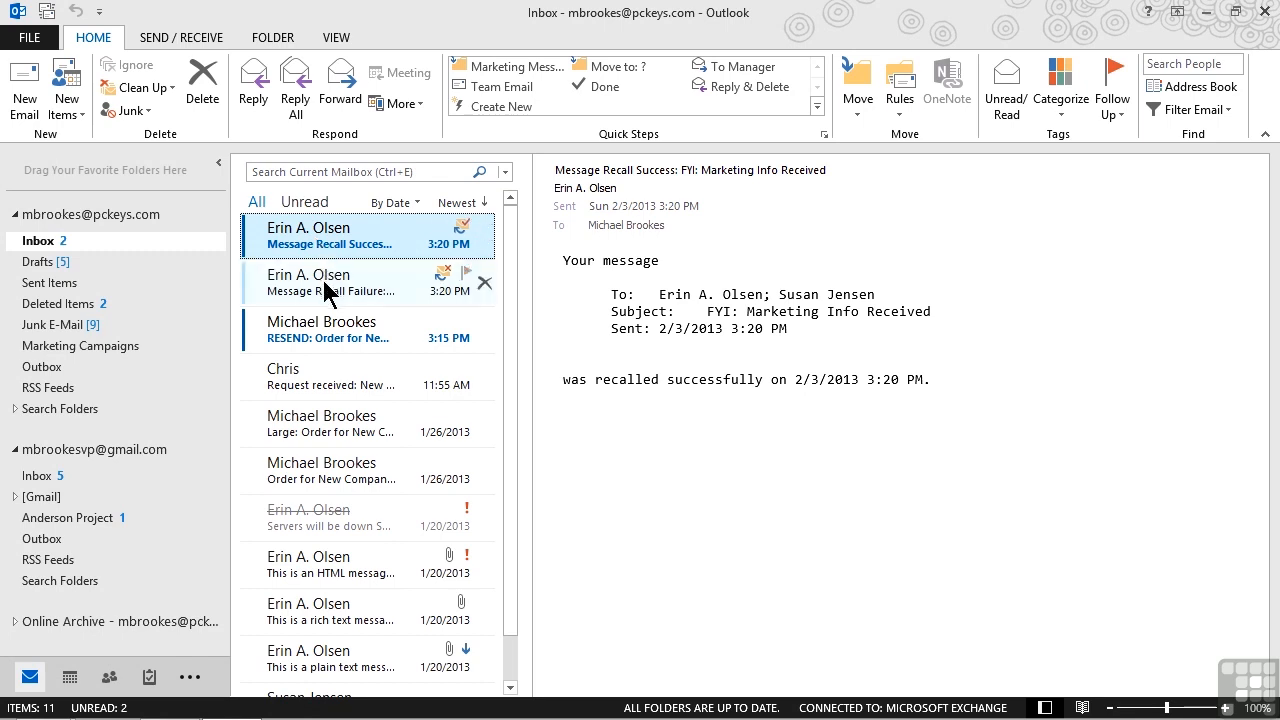
click(330, 283)
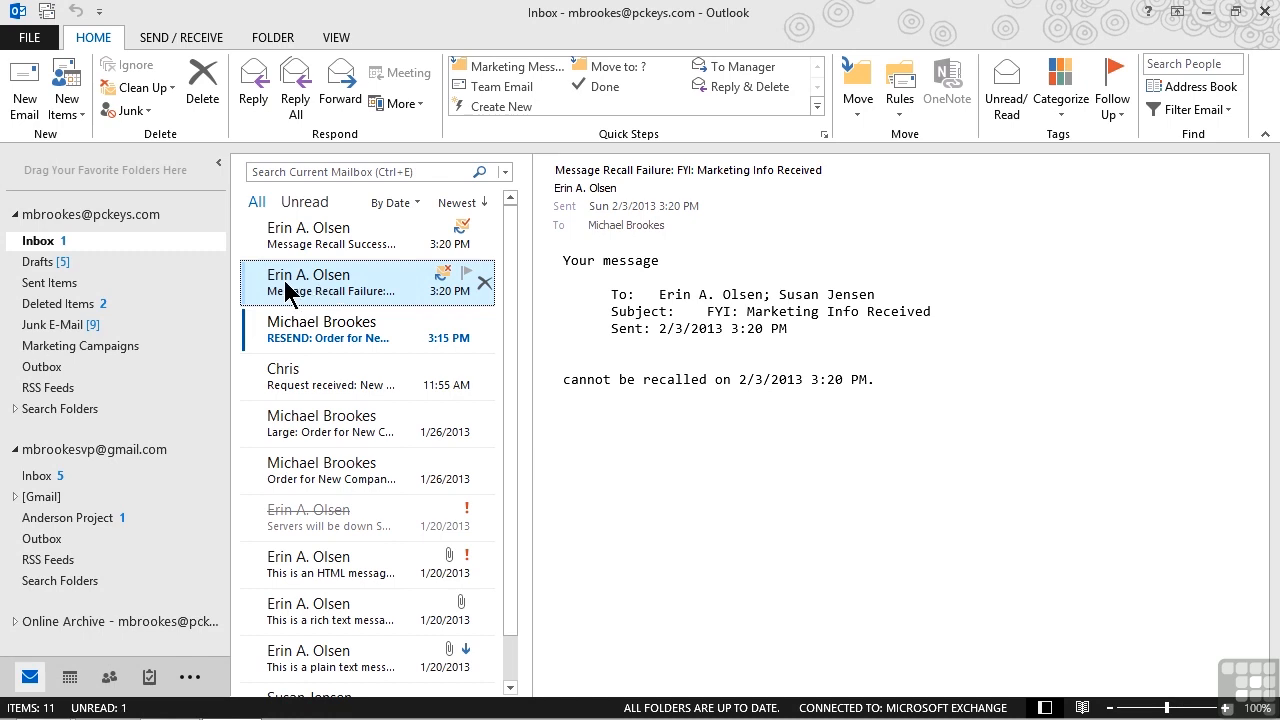
mouse_move(355, 295)
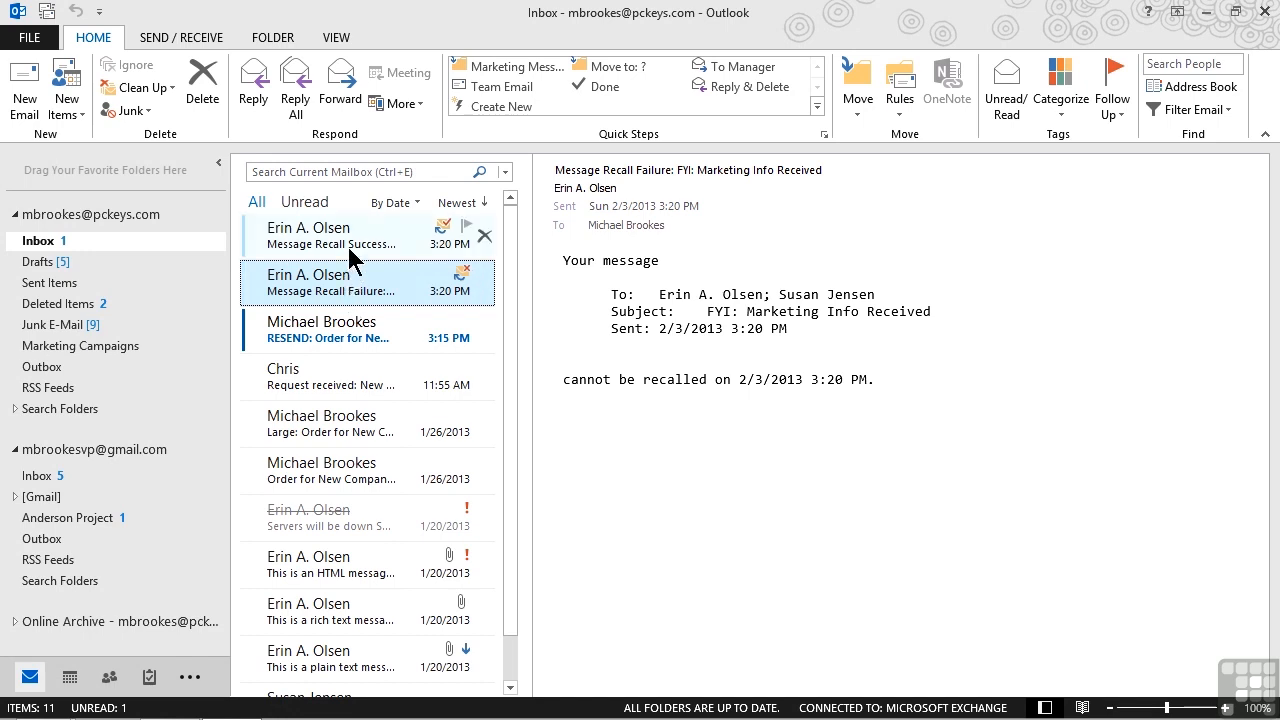
click(330, 235)
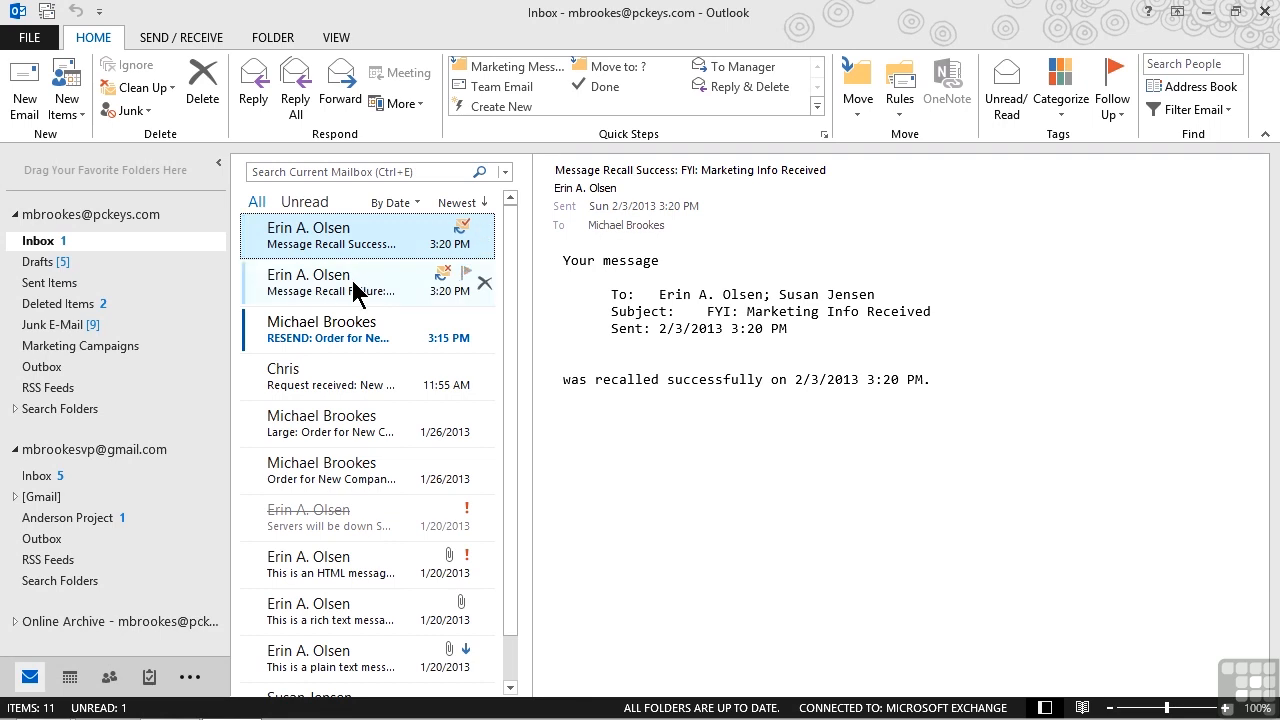
click(330, 282)
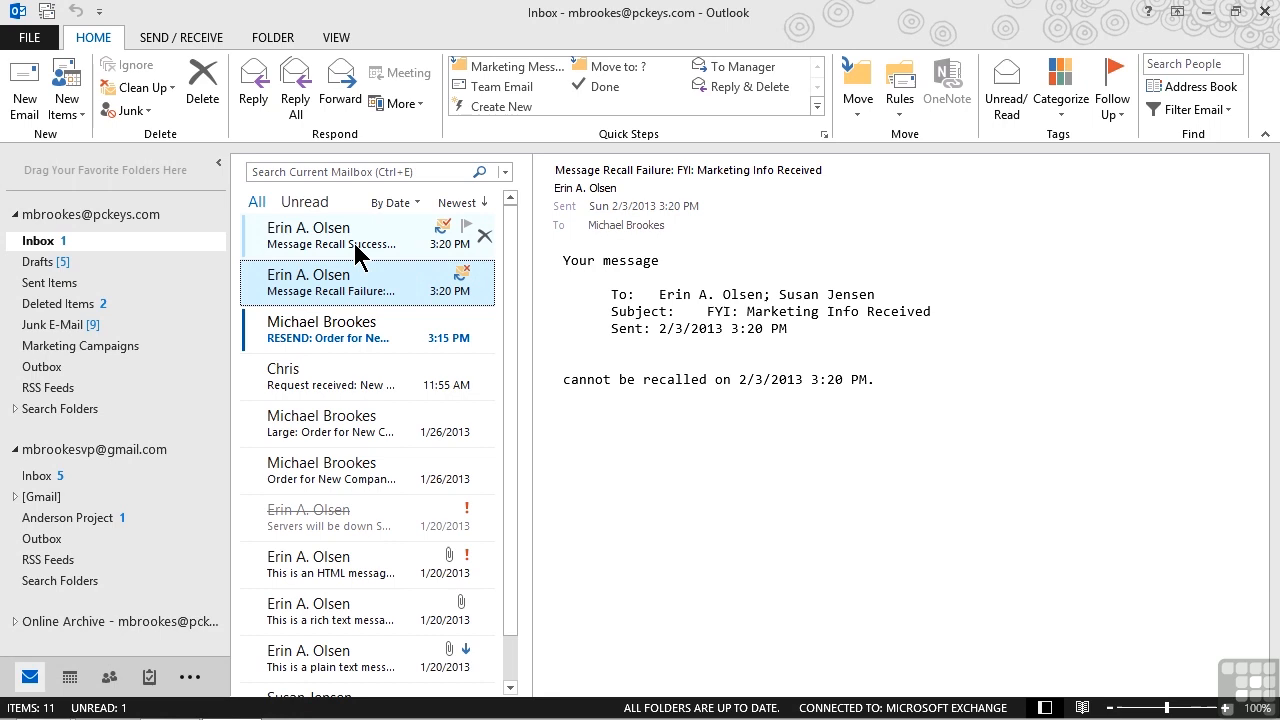